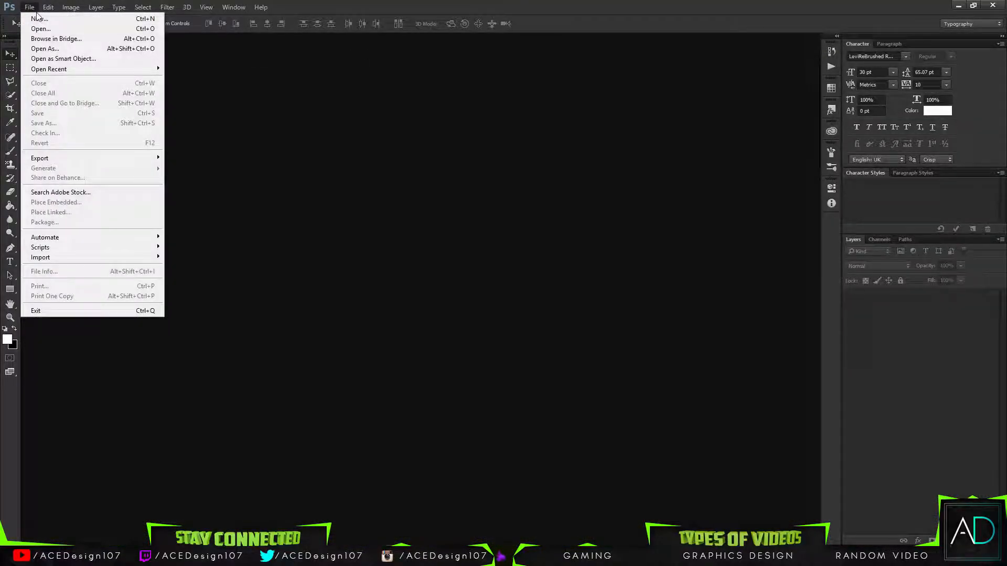
- Create a new blank document 1920 by 1080 pixels with adjusted resolution
click(39, 18)
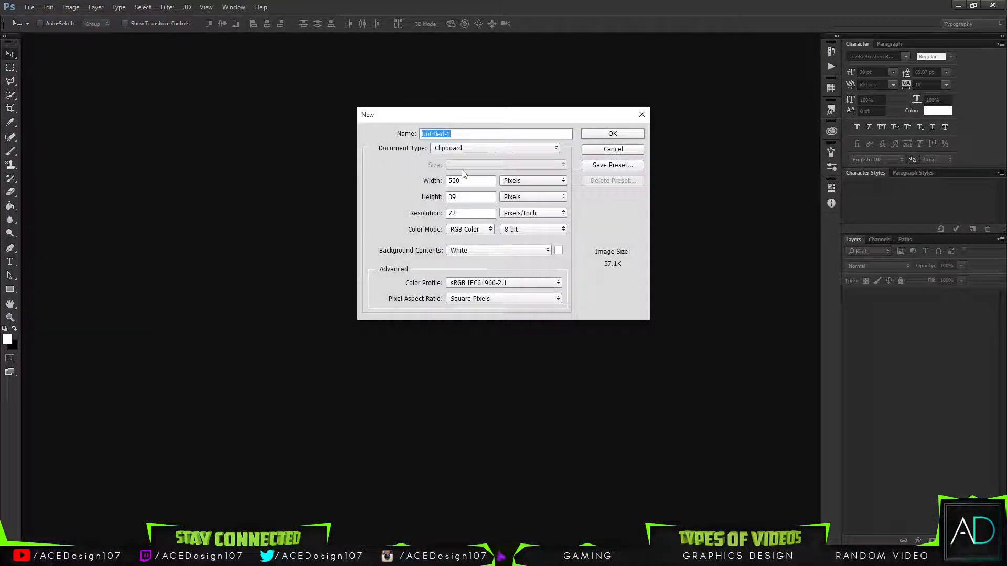
click(470, 180)
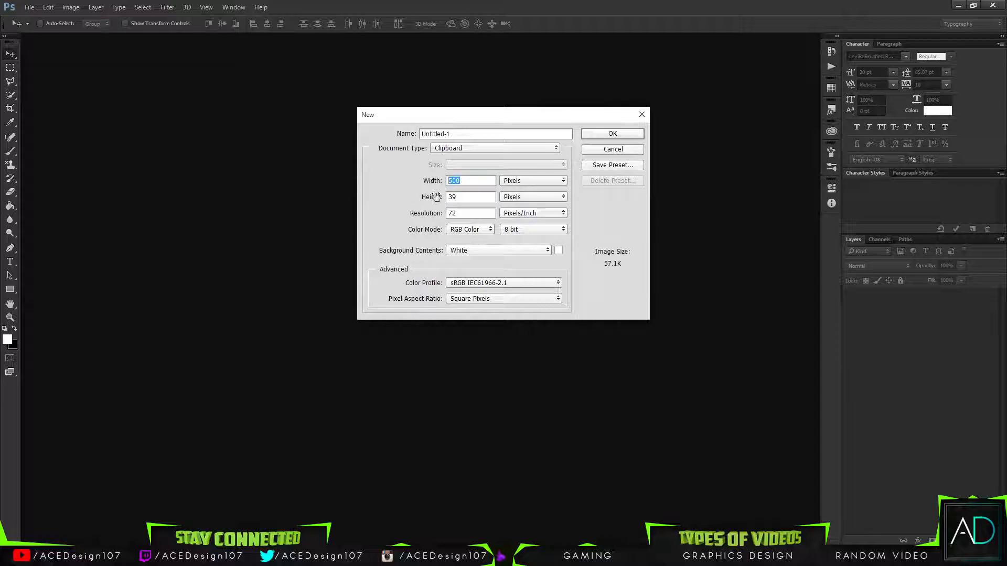
mouse_move(510, 206)
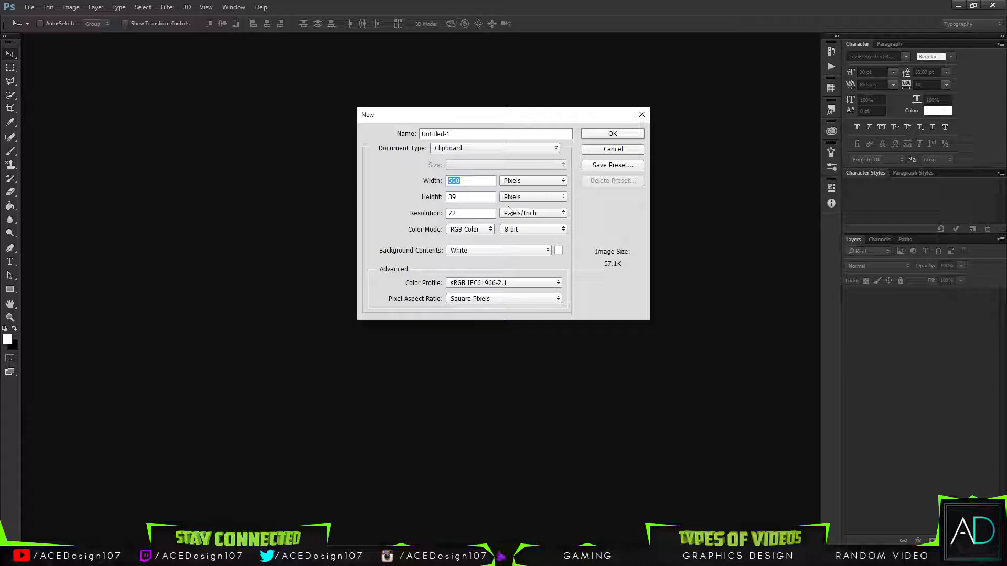
text(1920)
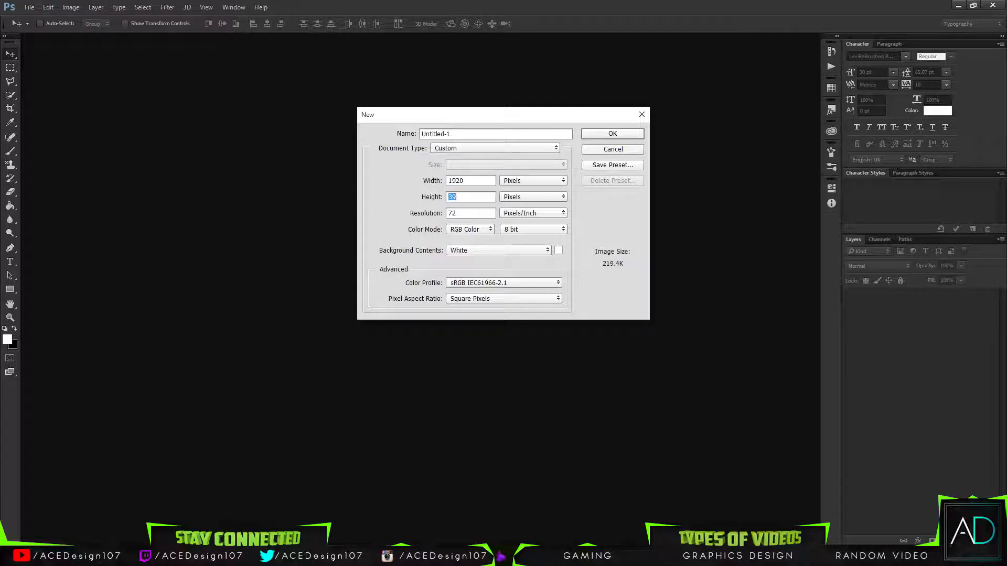
text(1080)
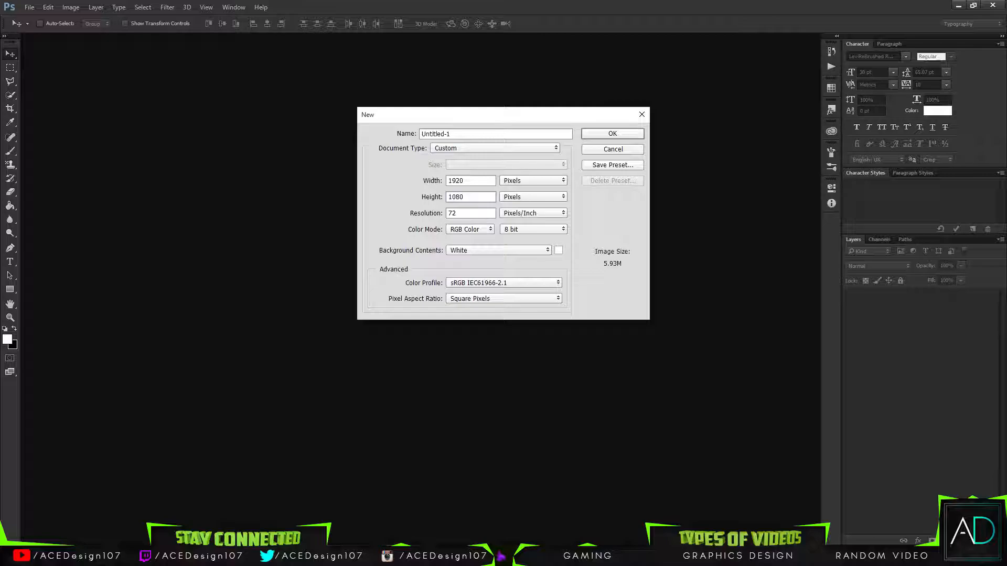
text(3)
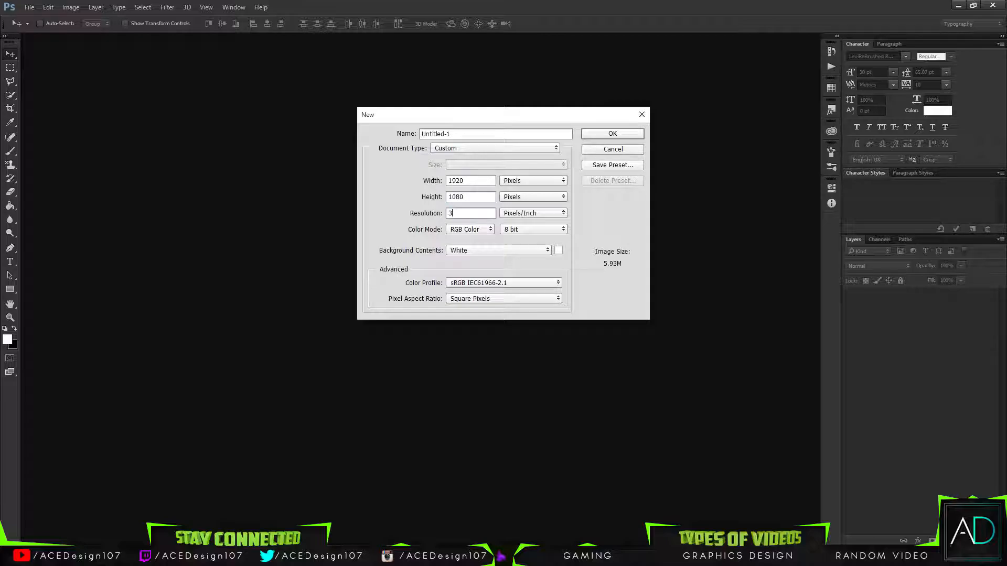
click(611, 133)
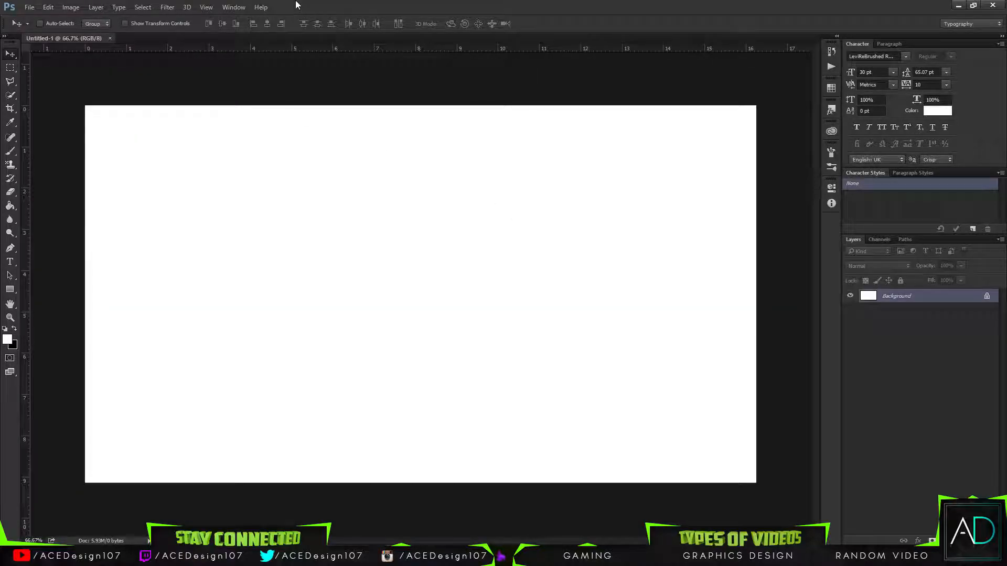
mouse_move(980, 358)
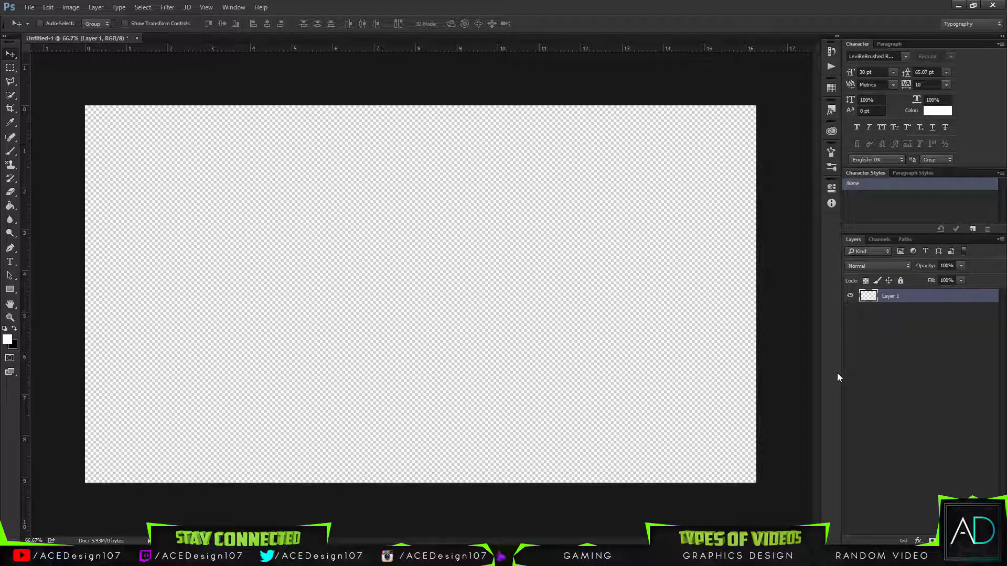
- Lock the white layer as BG and rename the empty layer above it Text Background
click(900, 281)
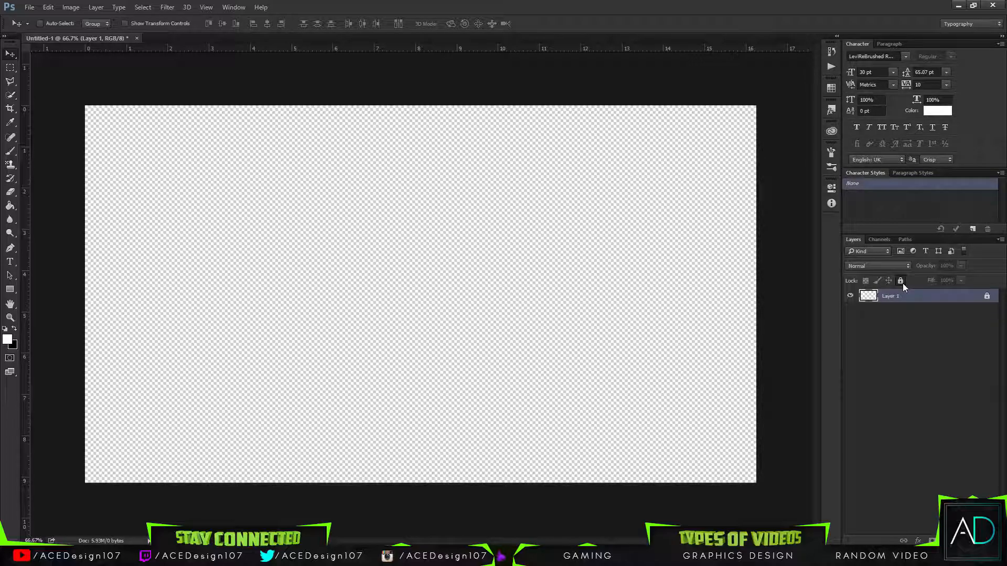
double_click(891, 296)
text(BG)
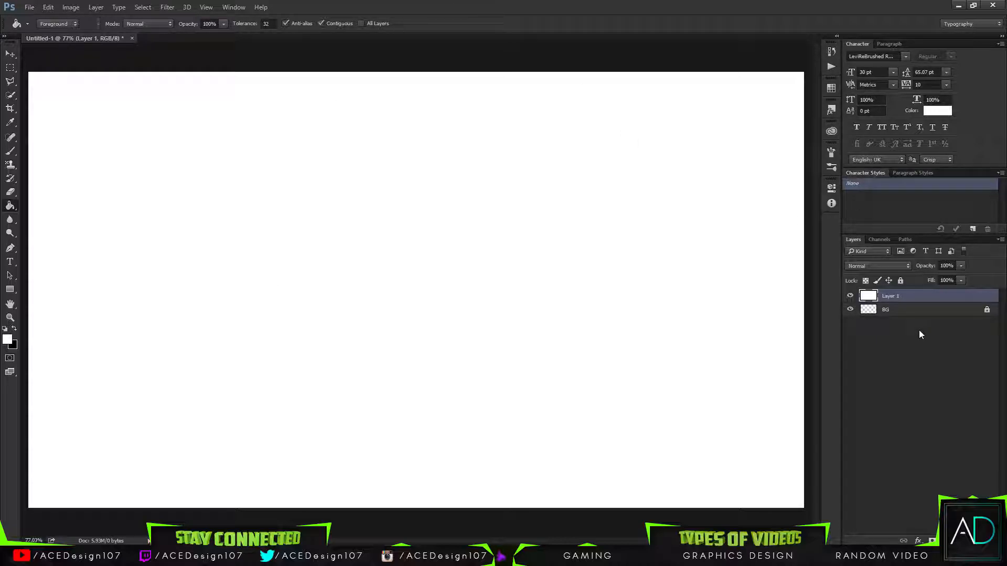
double_click(890, 296)
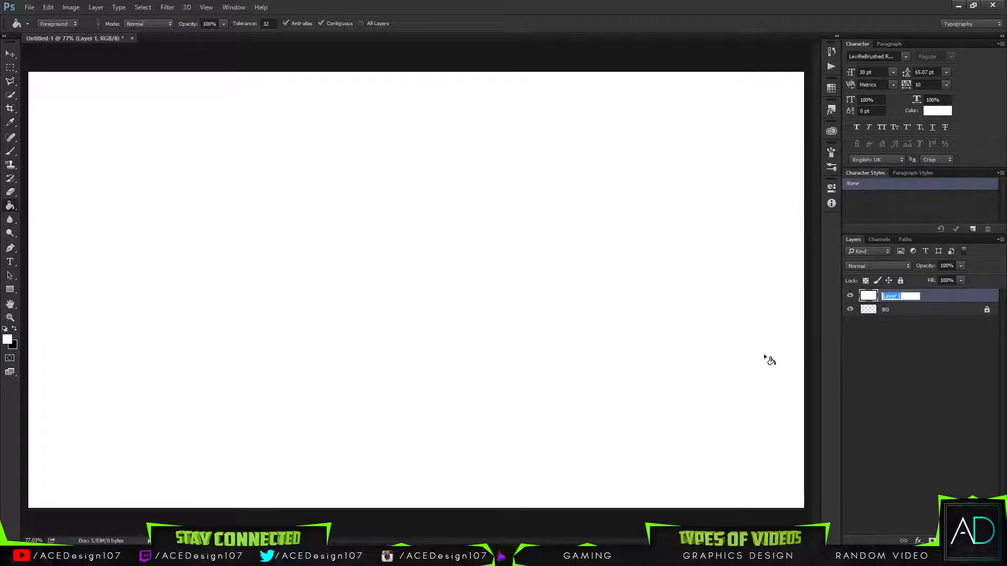
text(Text Bckground)
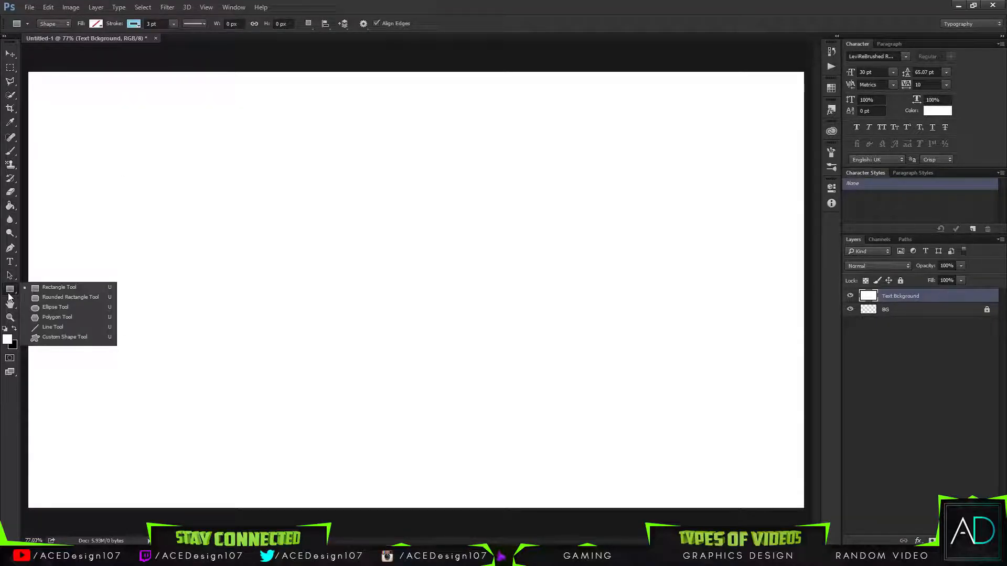
- Draw a 1920×1080 Rectangle 1 shape with a black stroke and no fill
click(59, 287)
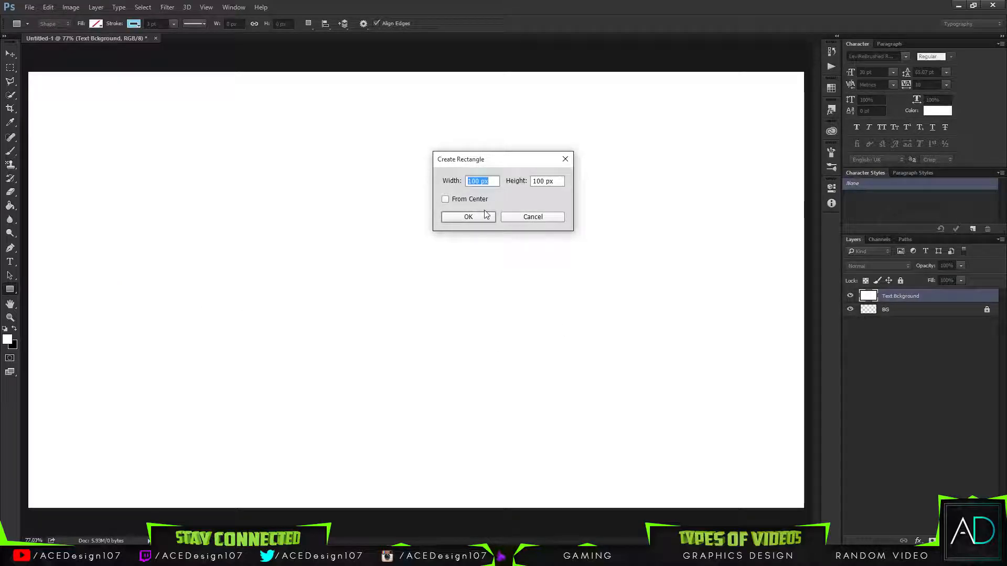
click(468, 216)
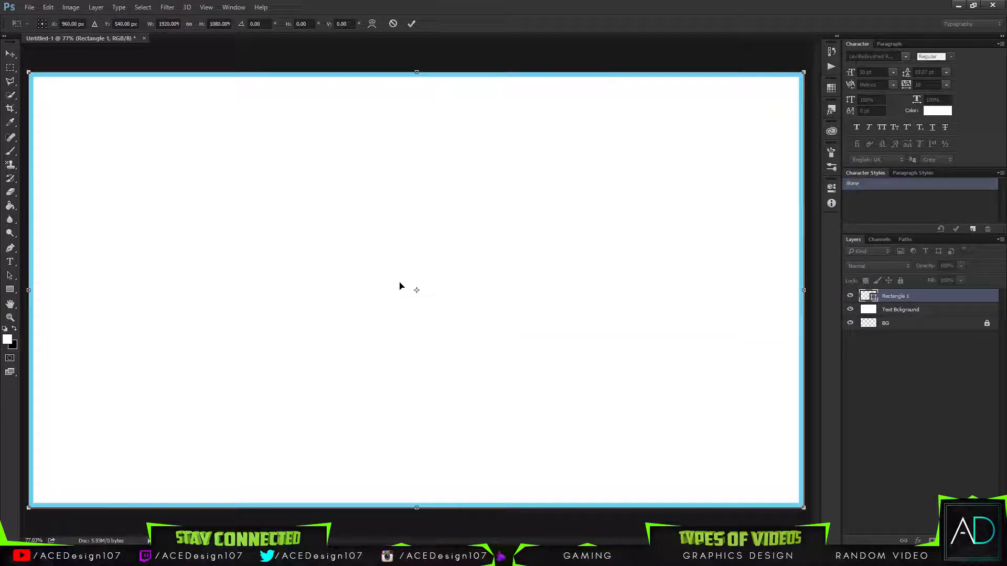
click(11, 262)
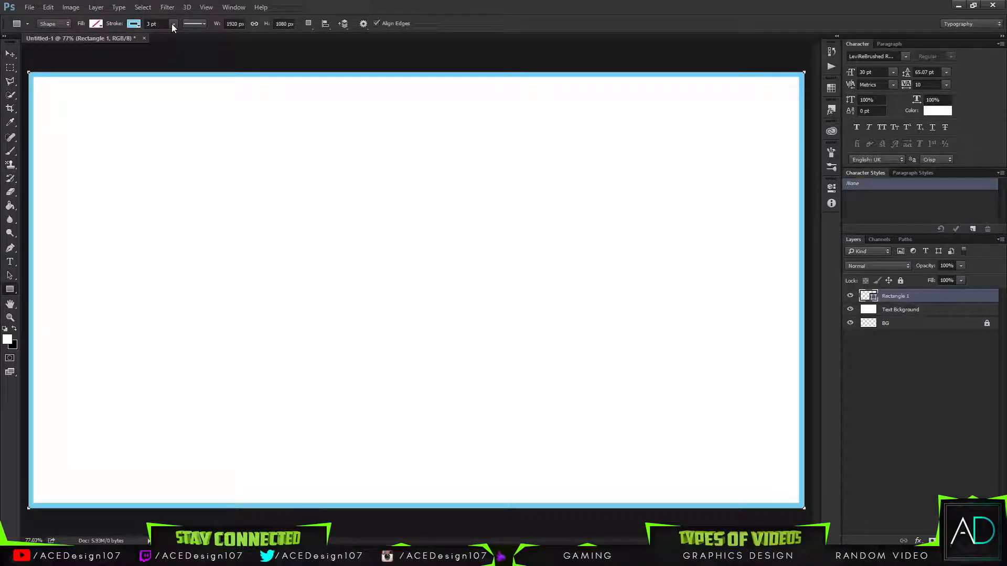
click(133, 23)
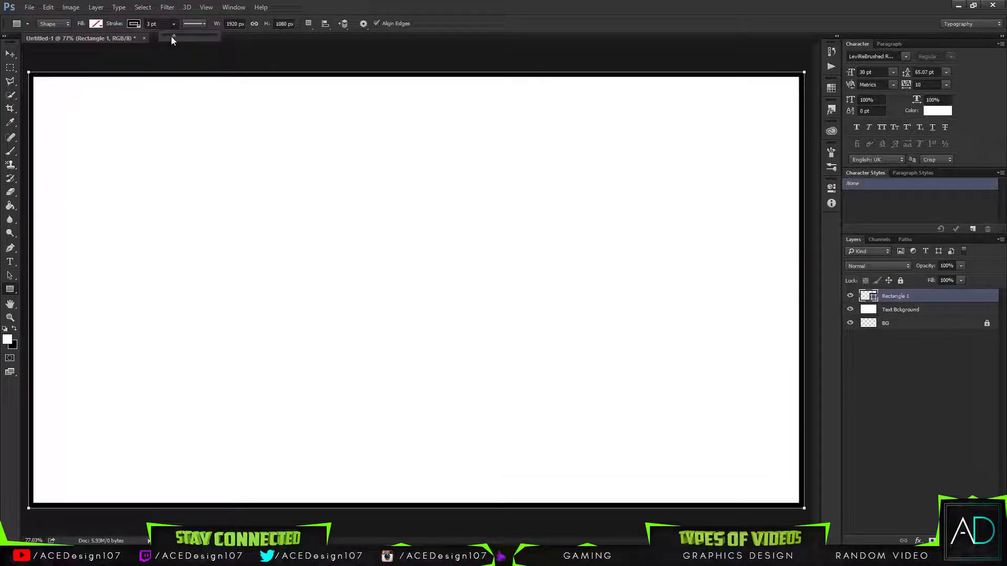
text(1.92)
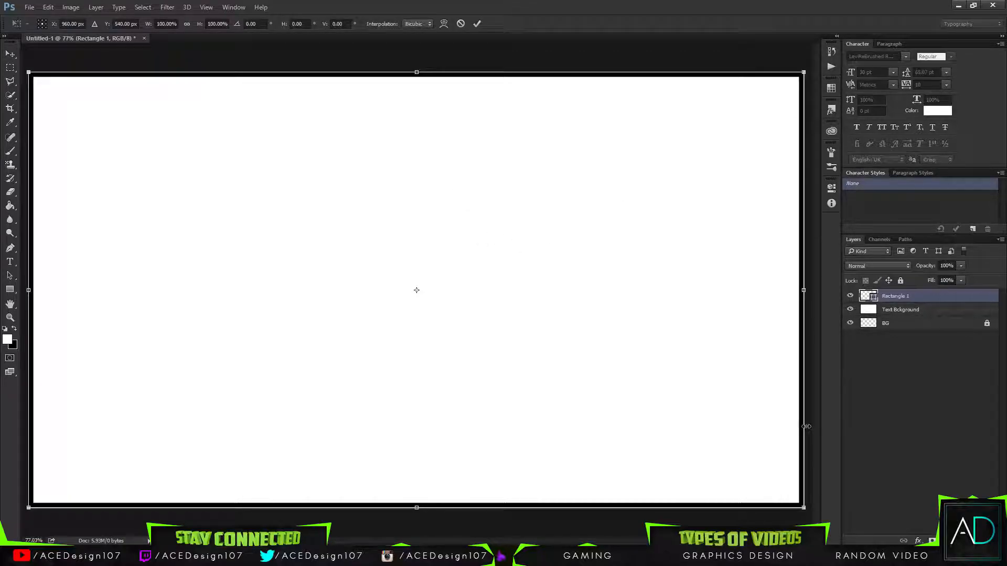
- Scale the rectangle inward so the black frame sits inset and centred on the canvas
drag(802, 507, 751, 479)
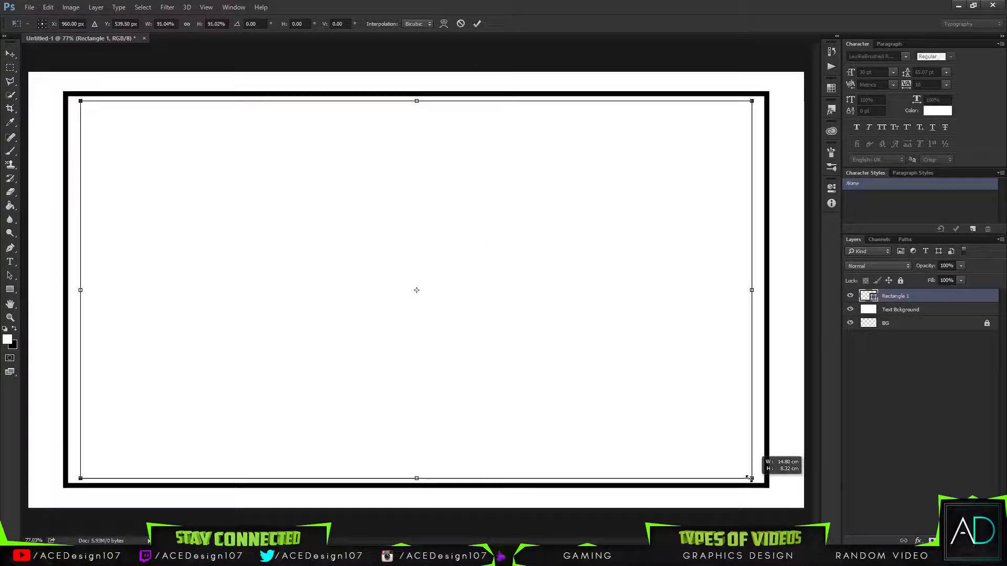
drag(750, 478, 700, 449)
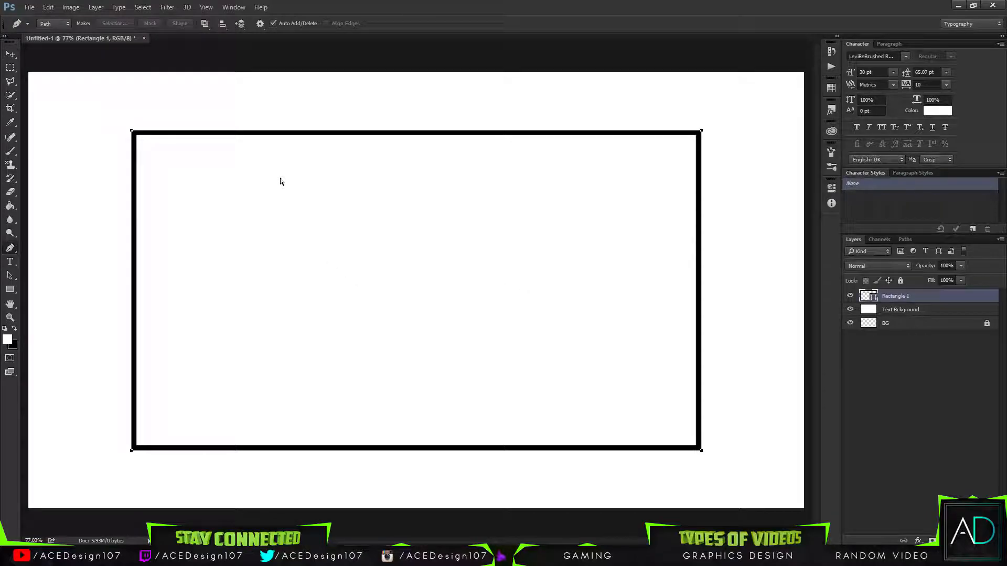
right_click(895, 296)
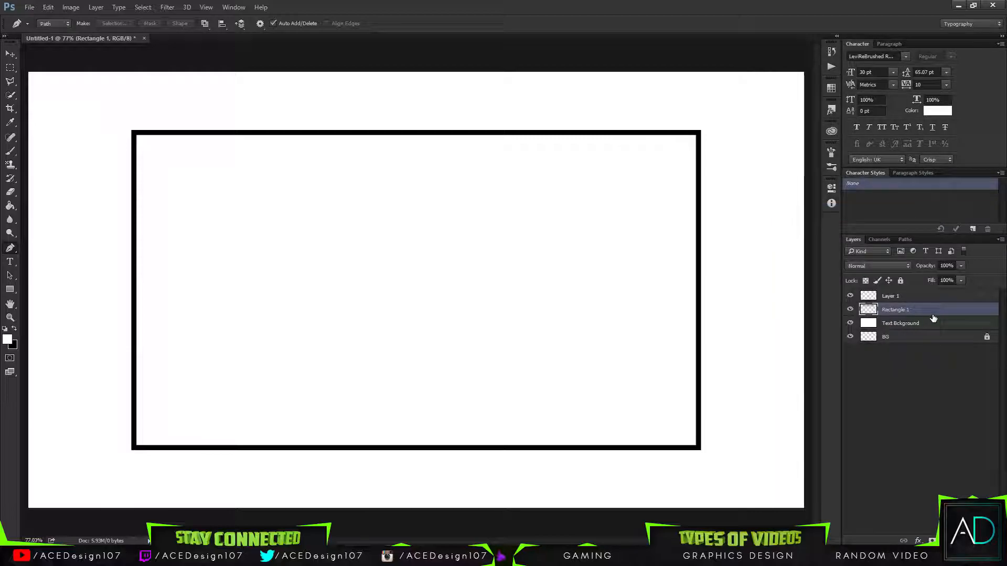
double_click(895, 310)
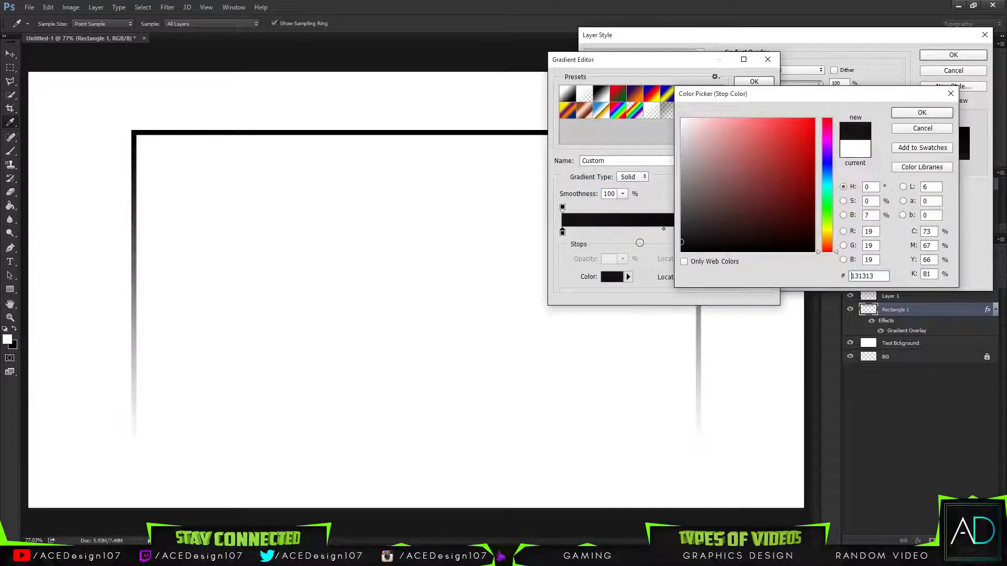
click(921, 112)
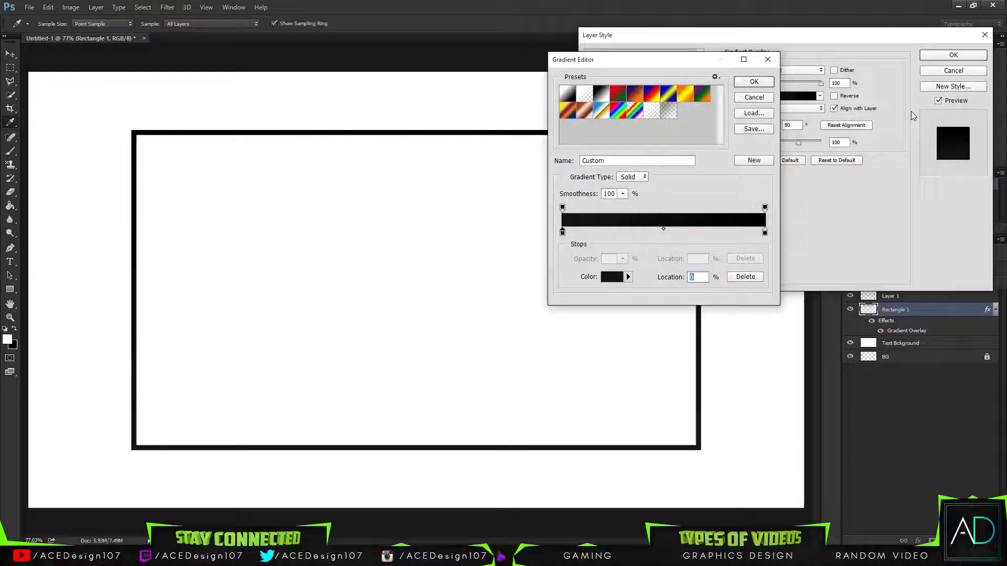
click(611, 277)
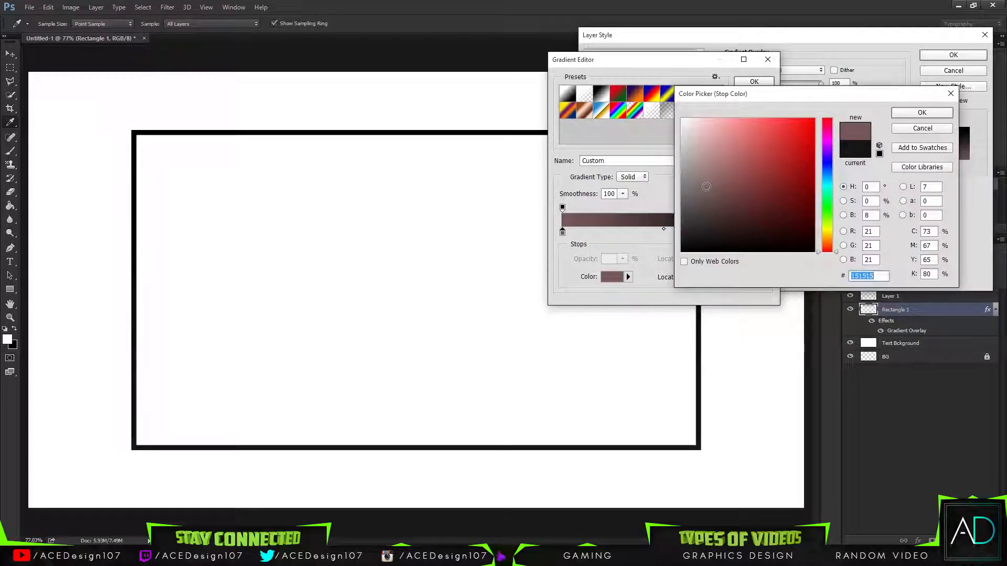
click(681, 211)
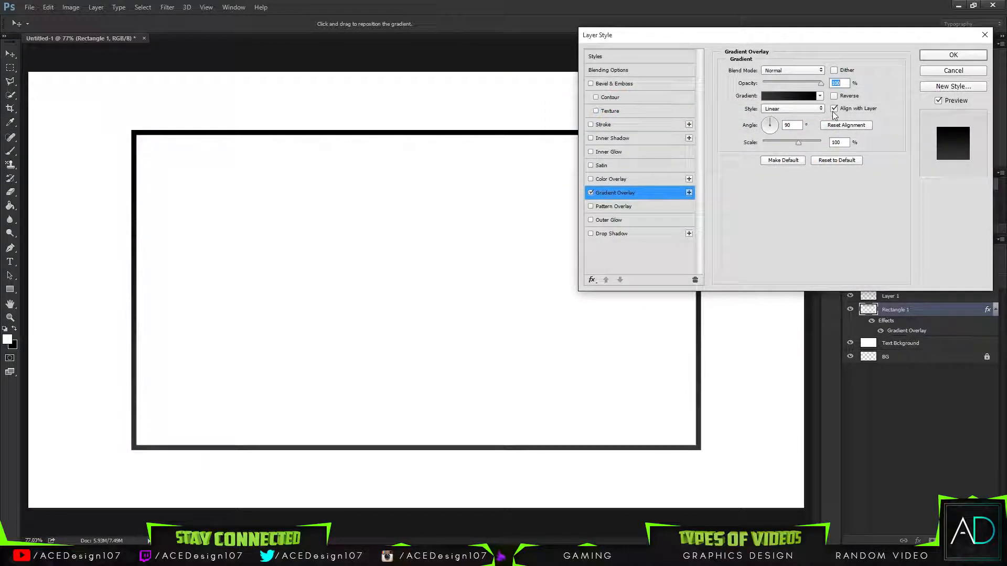
click(834, 96)
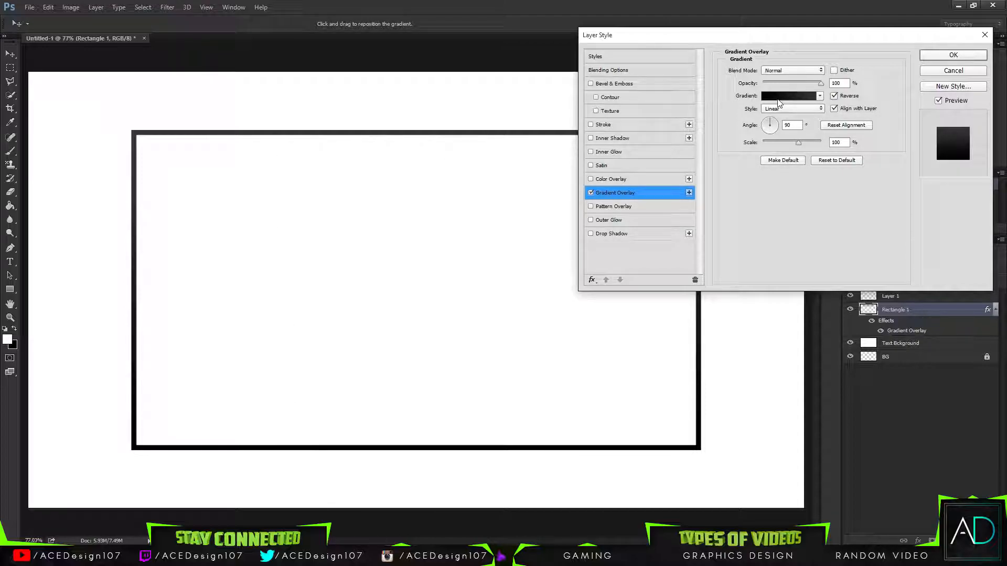
click(791, 95)
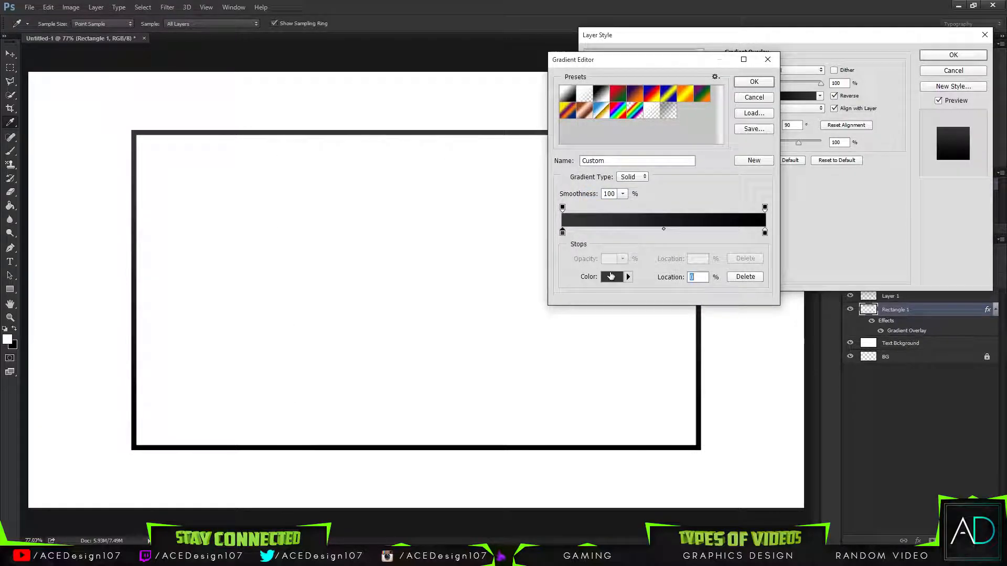
click(610, 276)
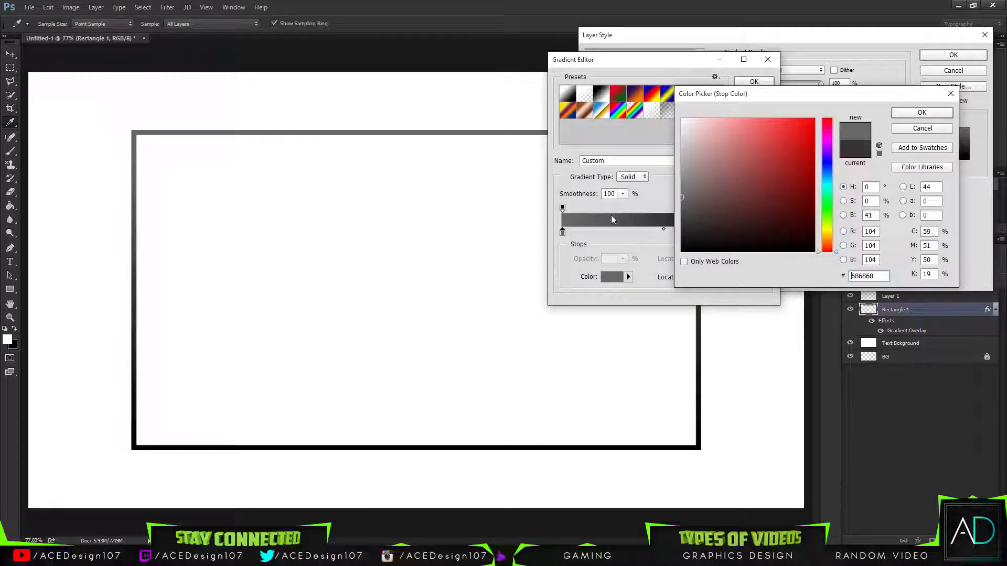
click(781, 185)
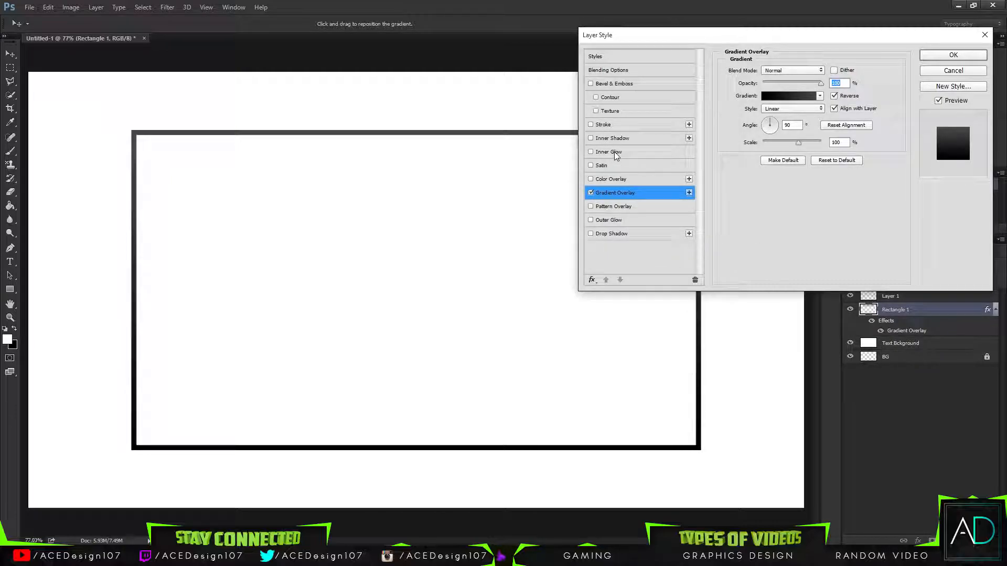
click(591, 84)
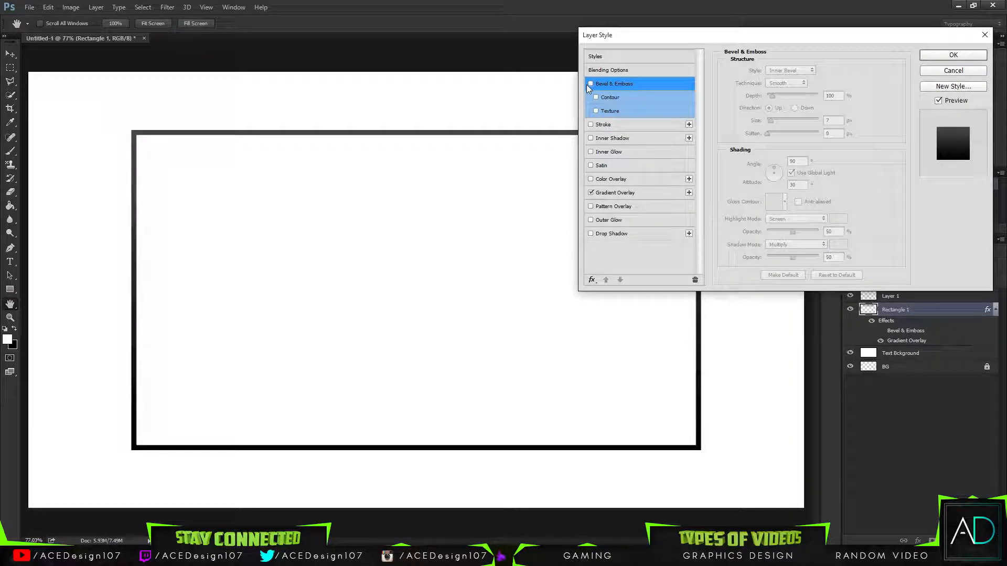
click(953, 54)
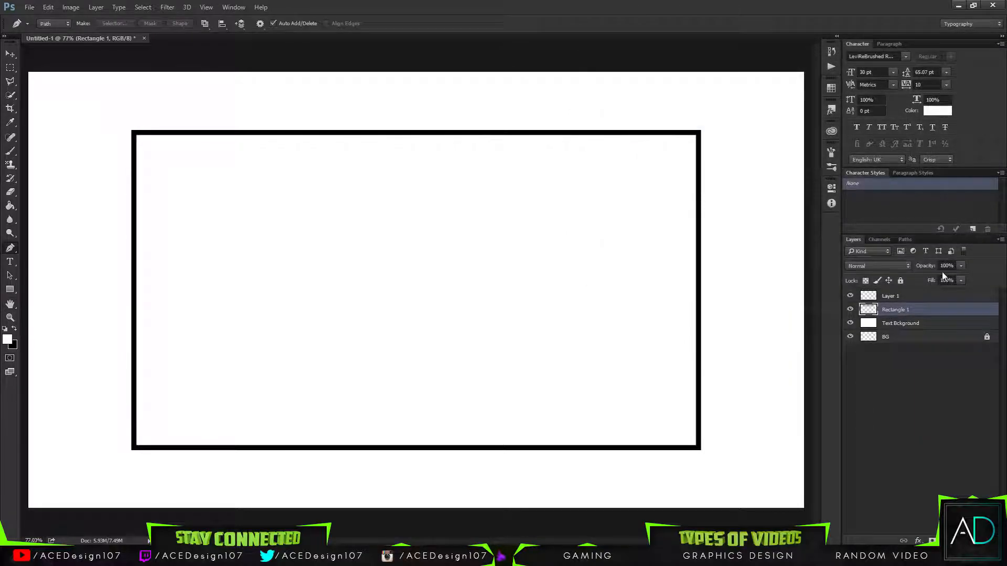
- Select the empty layer above the frame and place guides at the centre and top edge
click(891, 296)
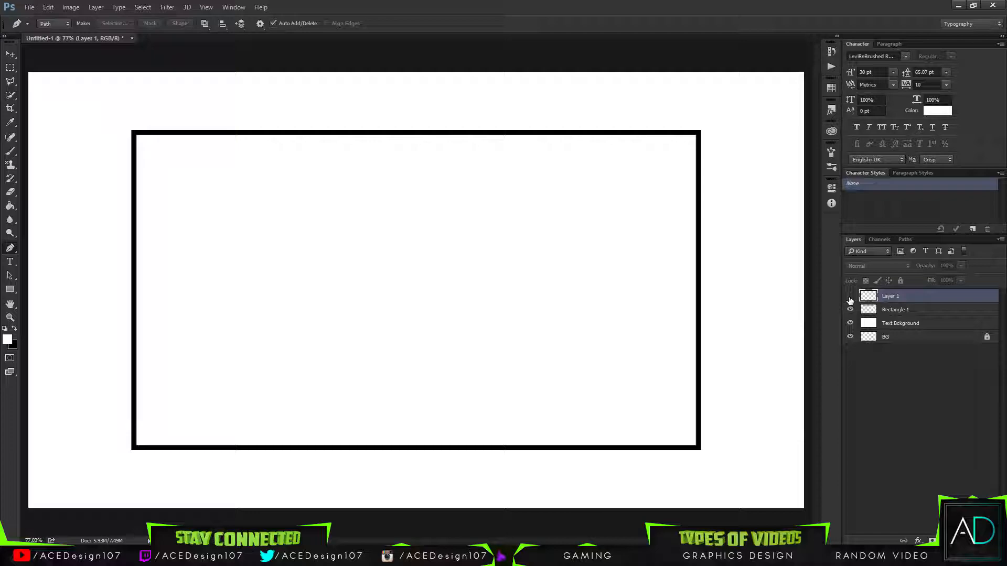
click(851, 296)
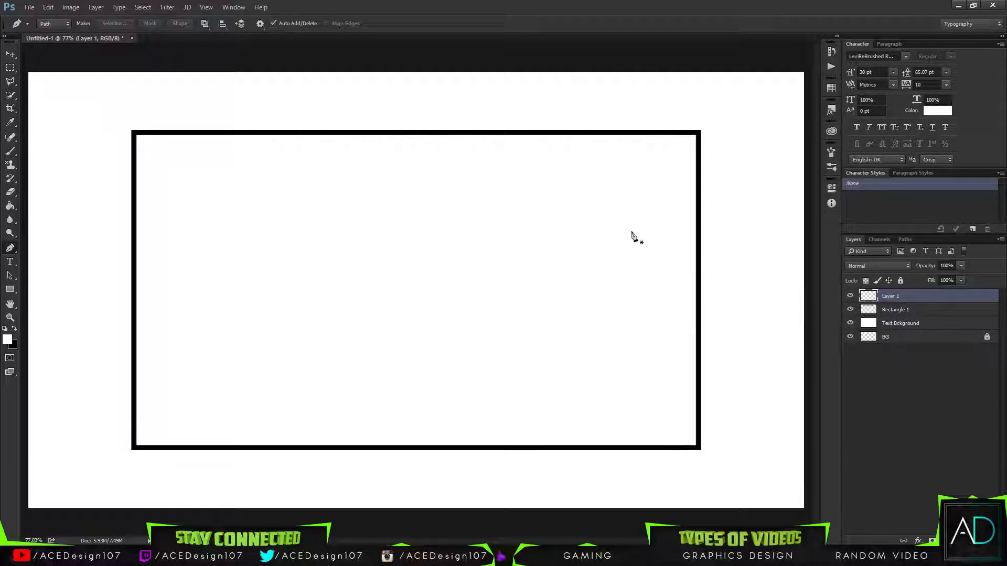
click(11, 68)
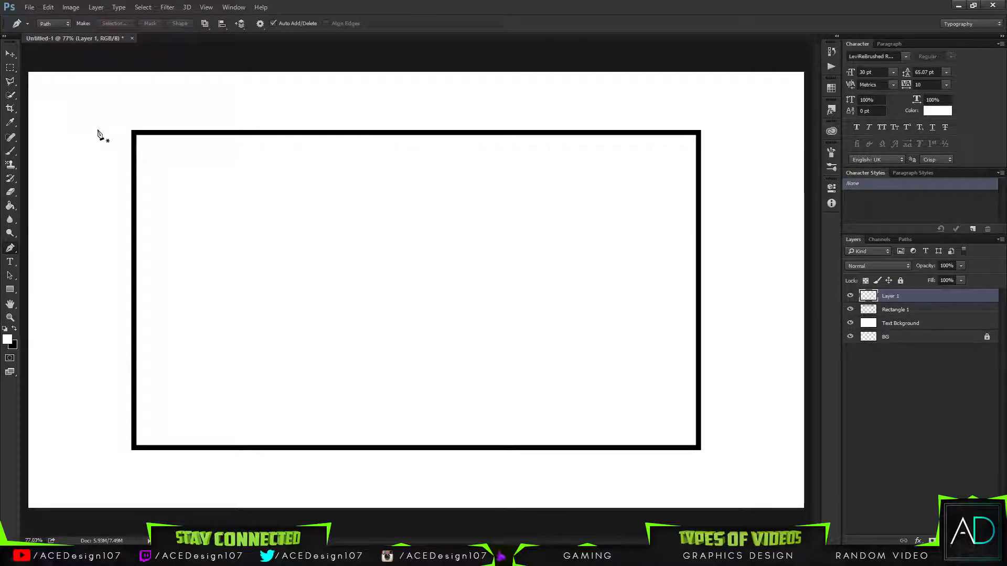
mouse_move(382, 136)
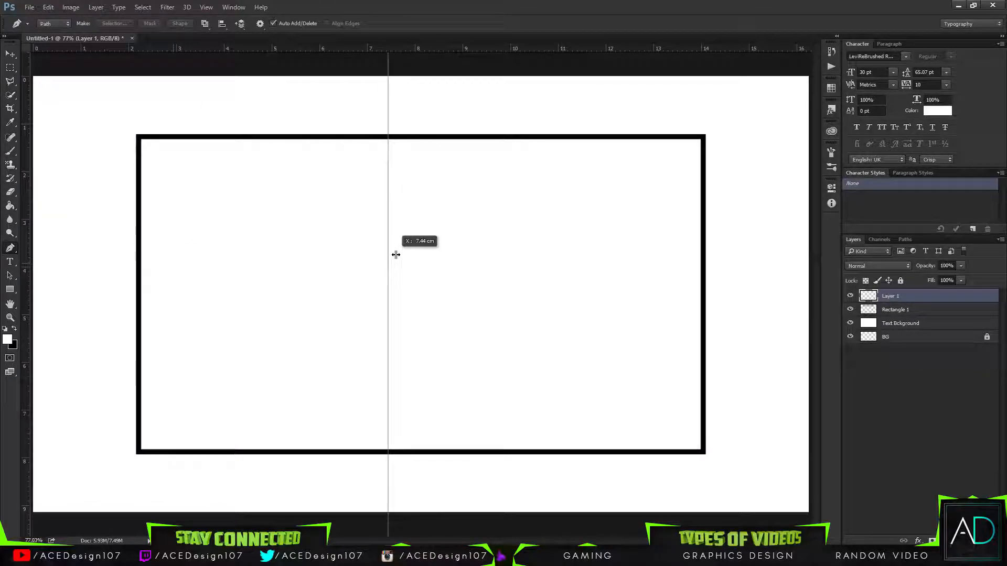
drag(388, 257, 419, 136)
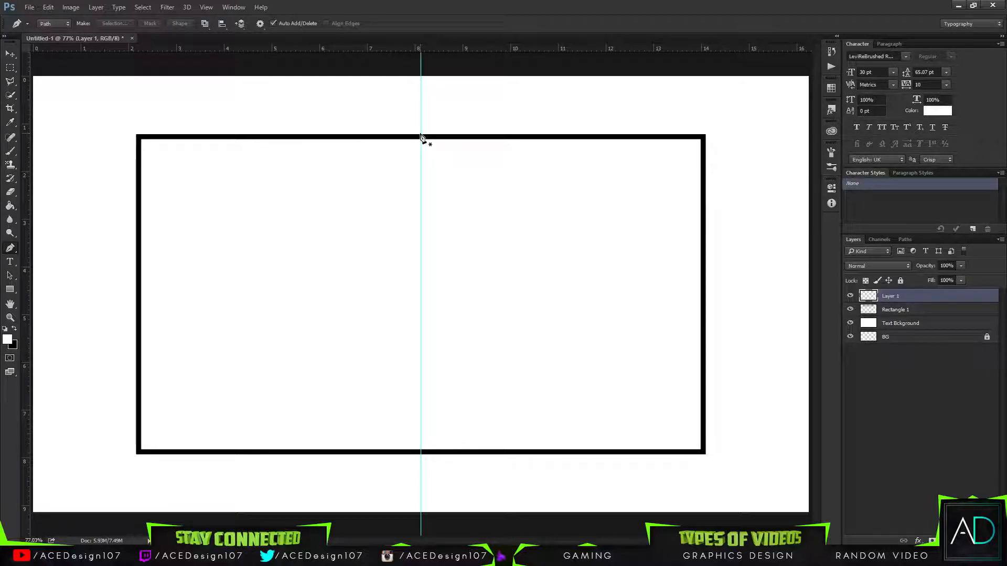
mouse_move(369, 135)
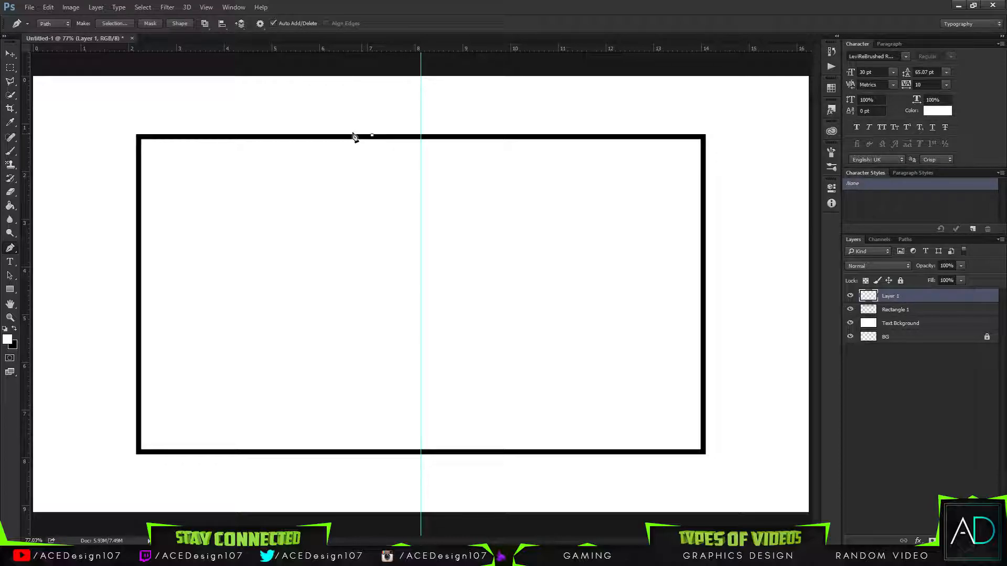
drag(370, 135, 135, 121)
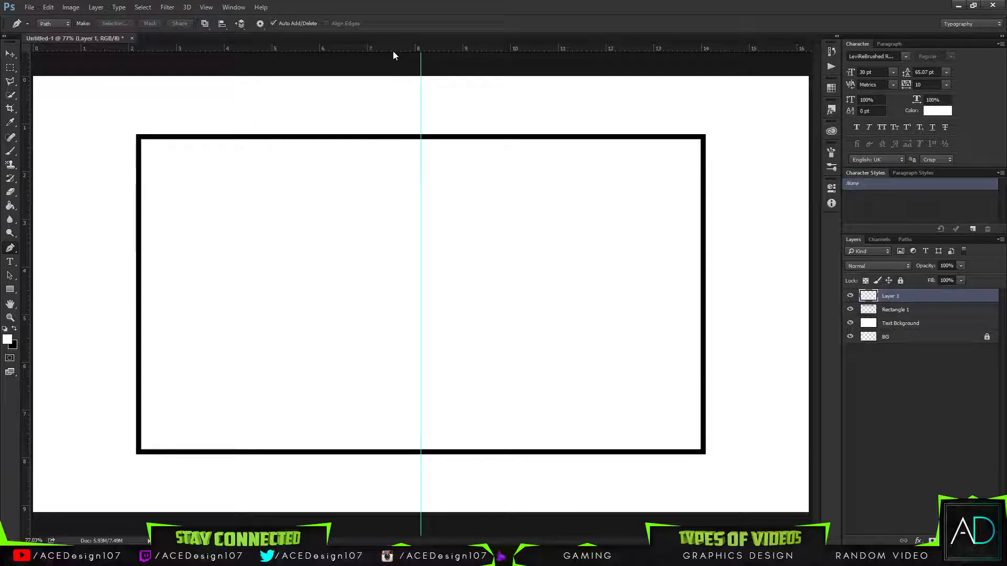
drag(393, 56, 403, 136)
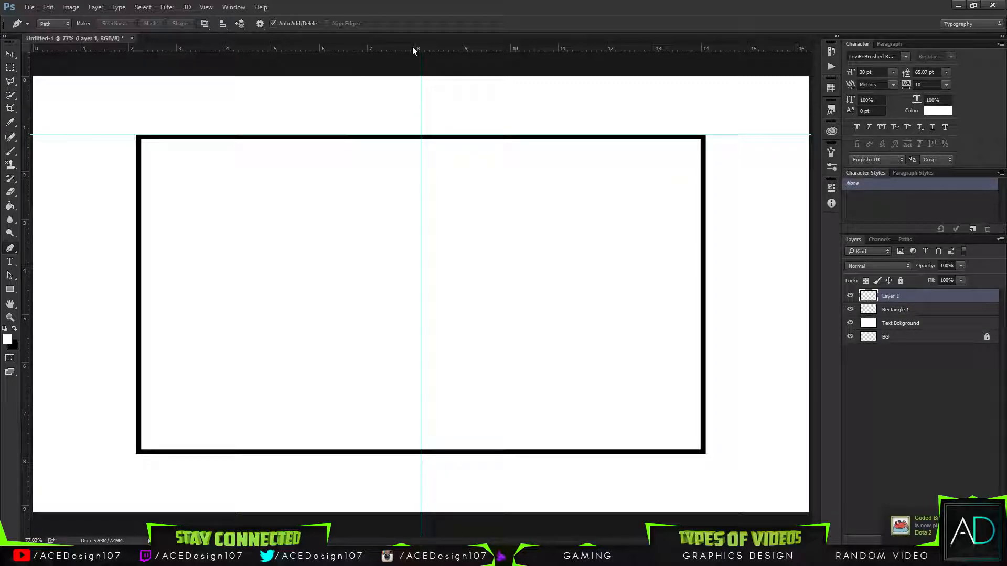
mouse_move(372, 92)
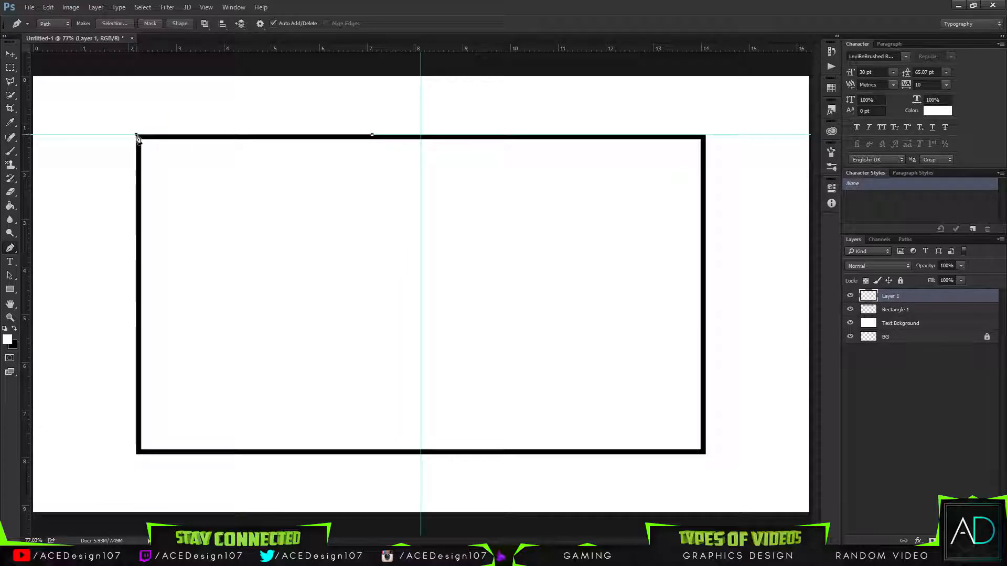
mouse_move(136, 161)
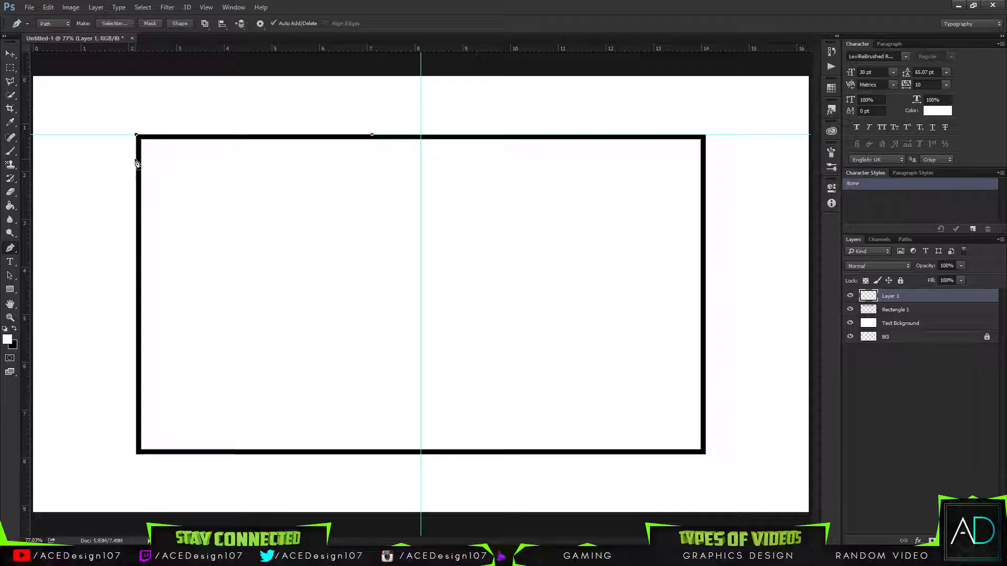
mouse_move(121, 133)
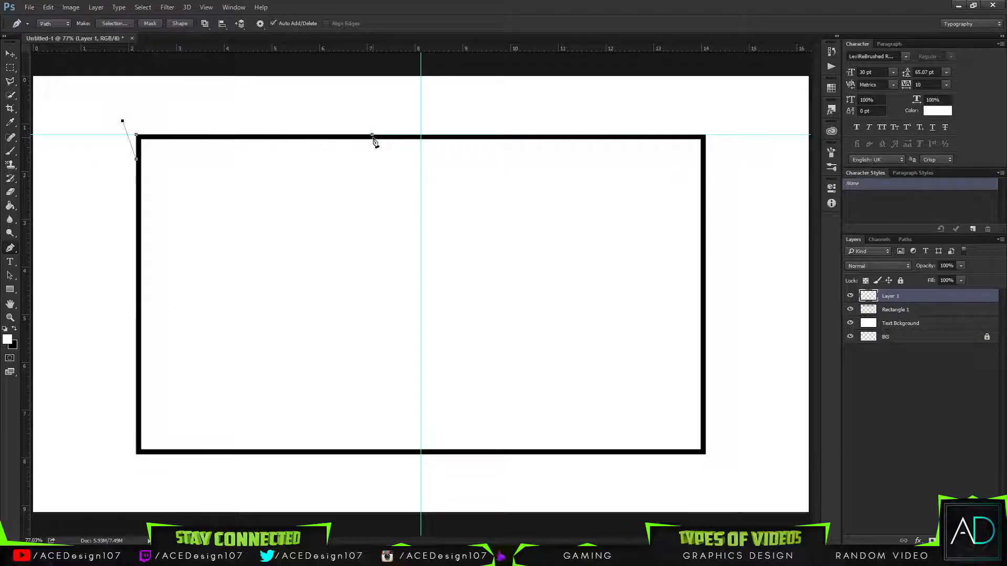
- Turn the corner path into a selection and fill it with bright cyan #00fffc
right_click(376, 143)
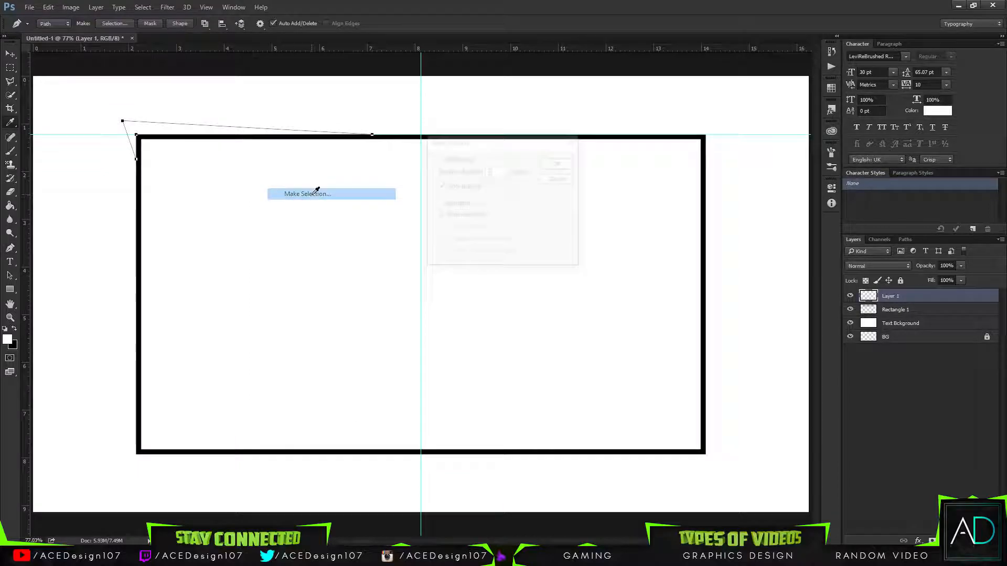
click(305, 193)
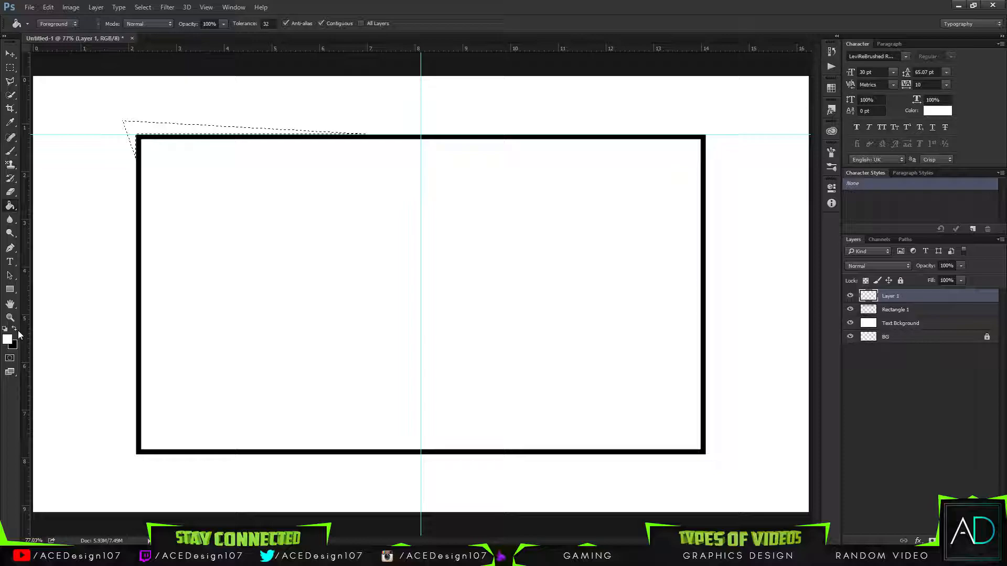
click(14, 338)
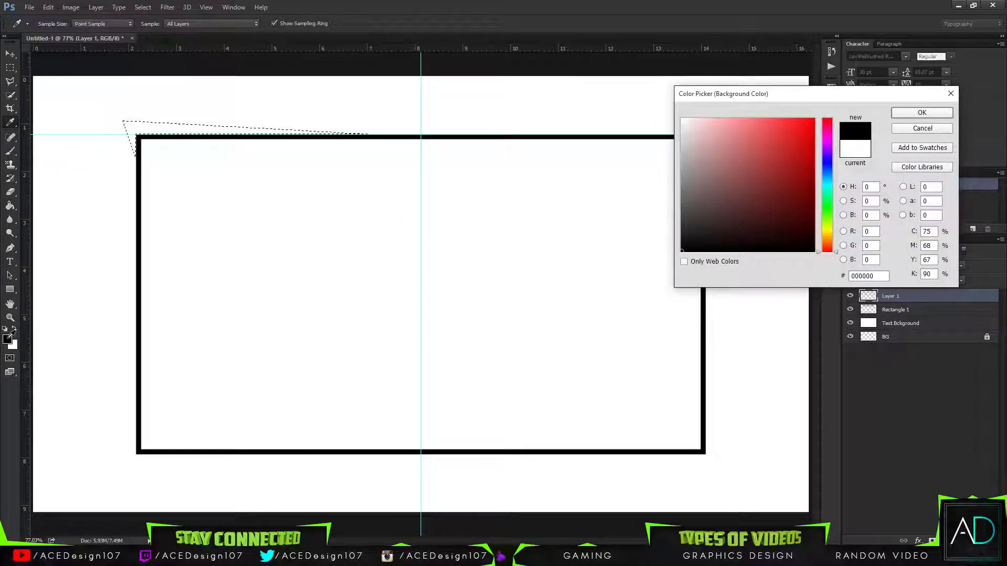
click(779, 136)
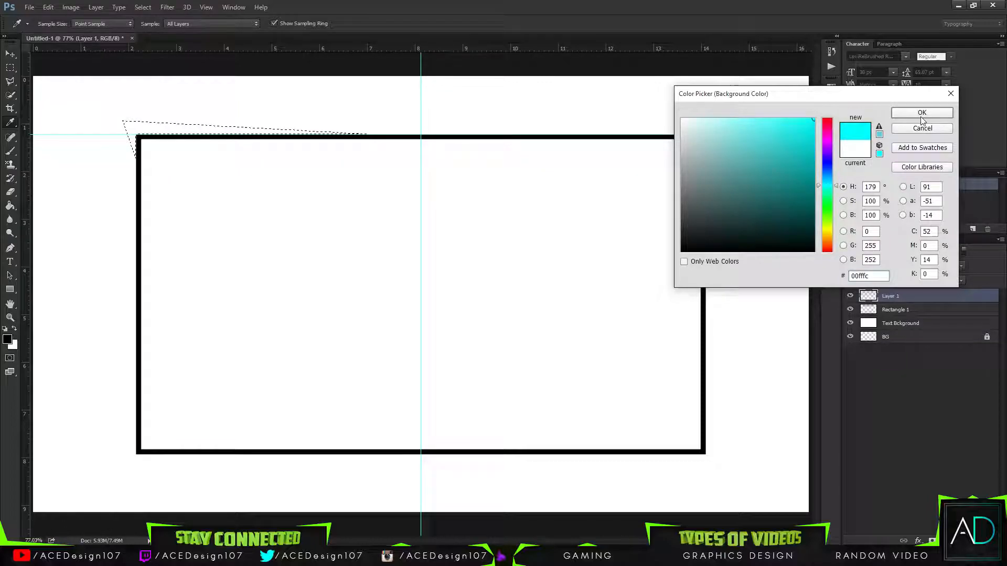
click(921, 112)
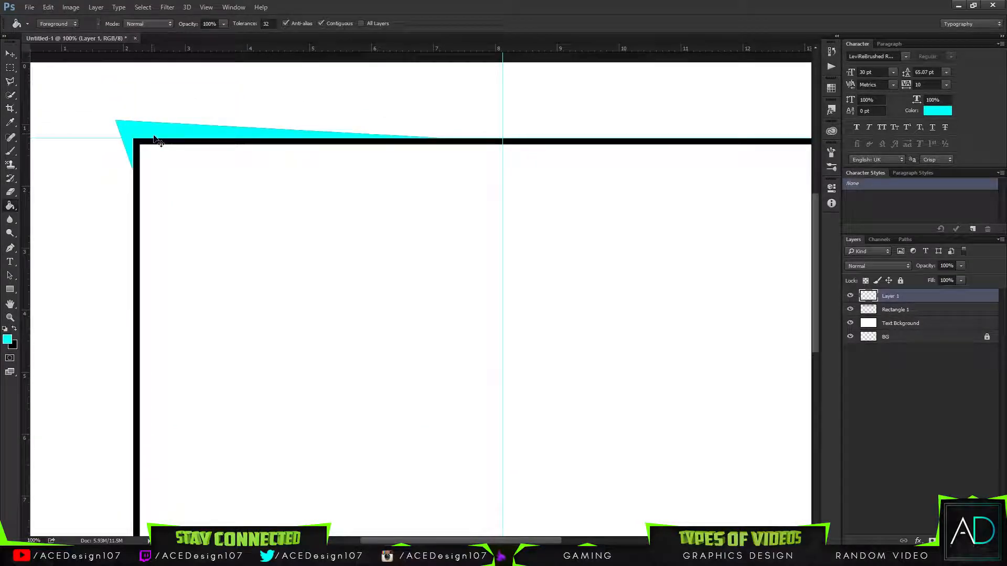
key(ctrl+t)
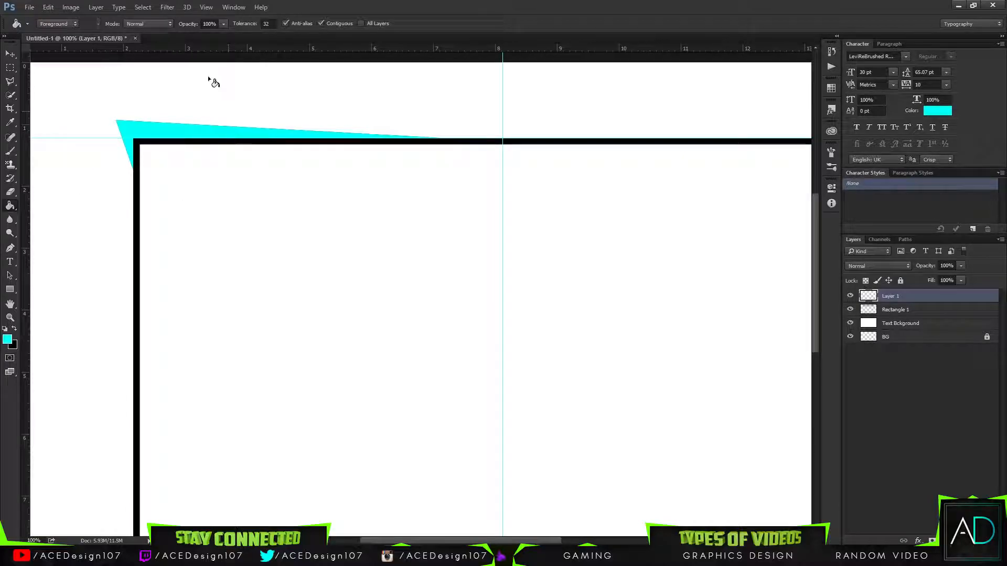
click(9, 53)
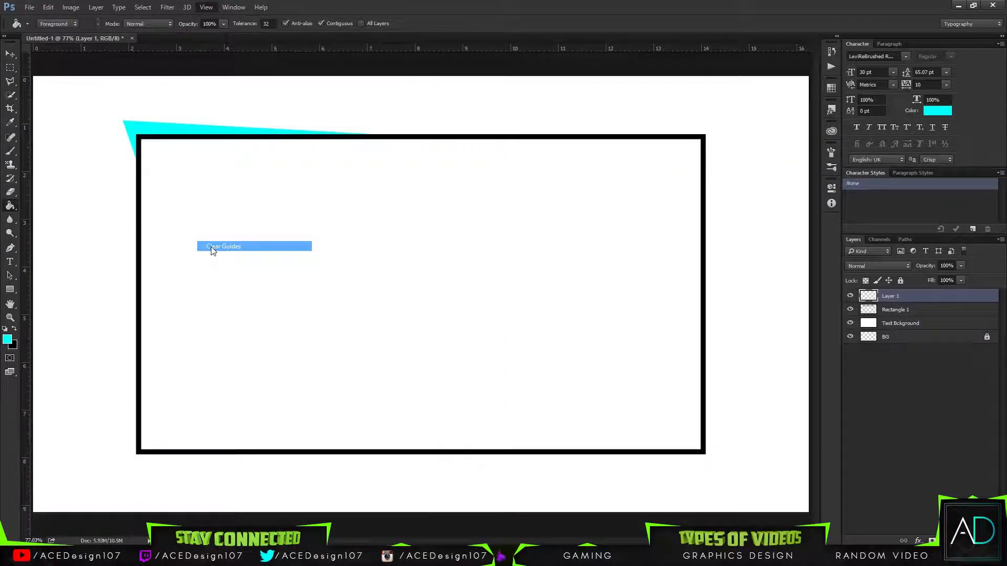
- Clear the guides and move the mirrored cyan accent to the top-right corner
click(222, 247)
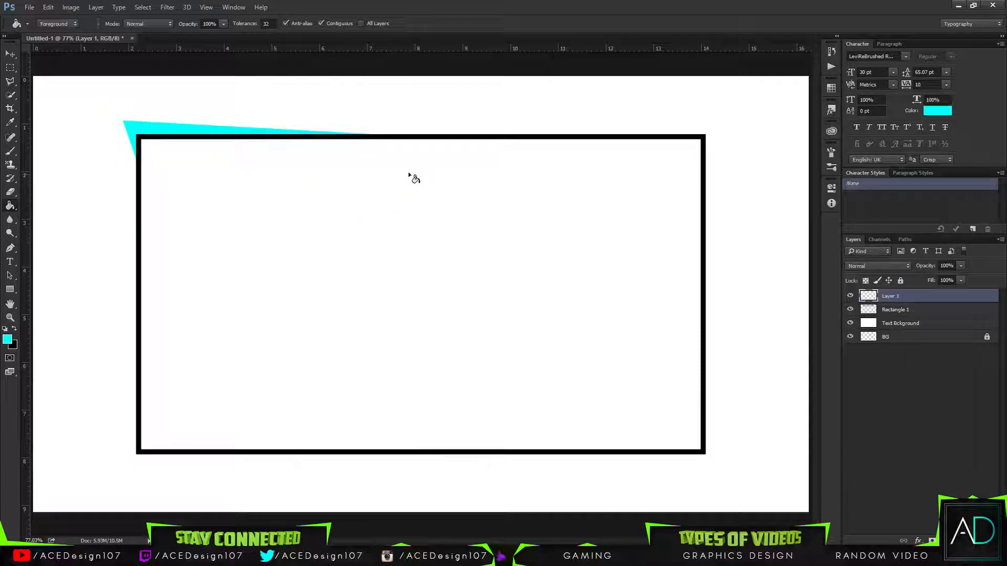
mouse_move(446, 188)
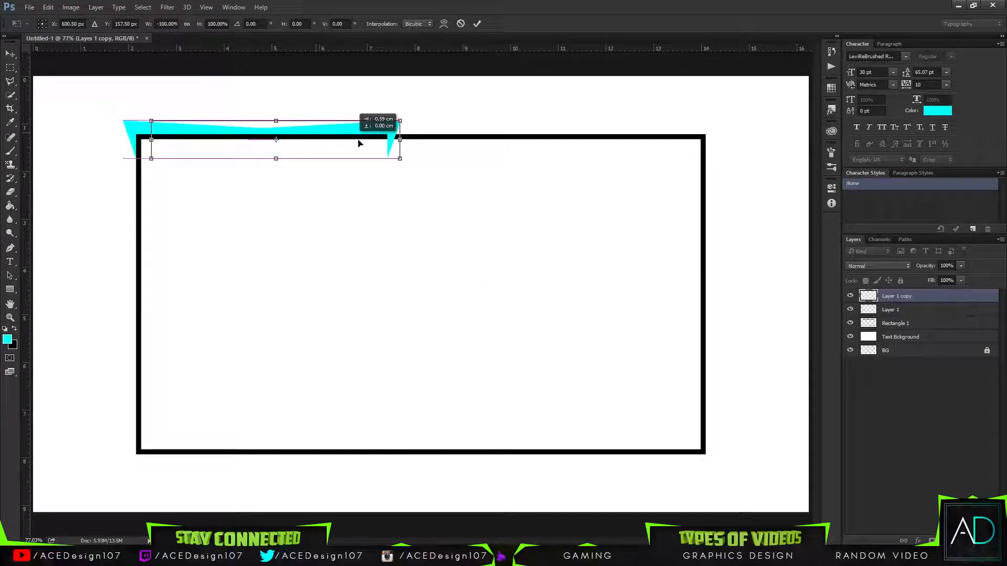
drag(400, 139, 717, 139)
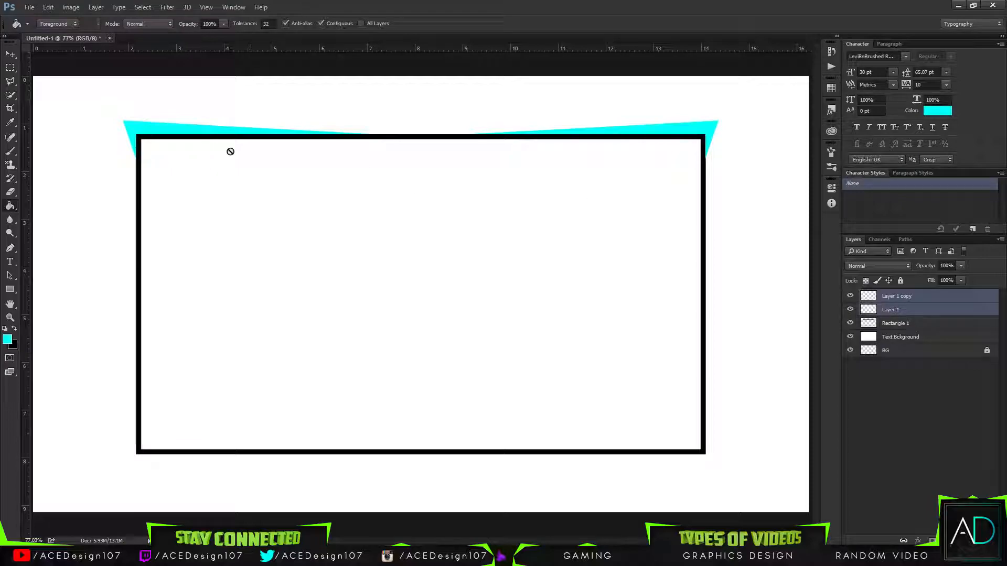
click(10, 54)
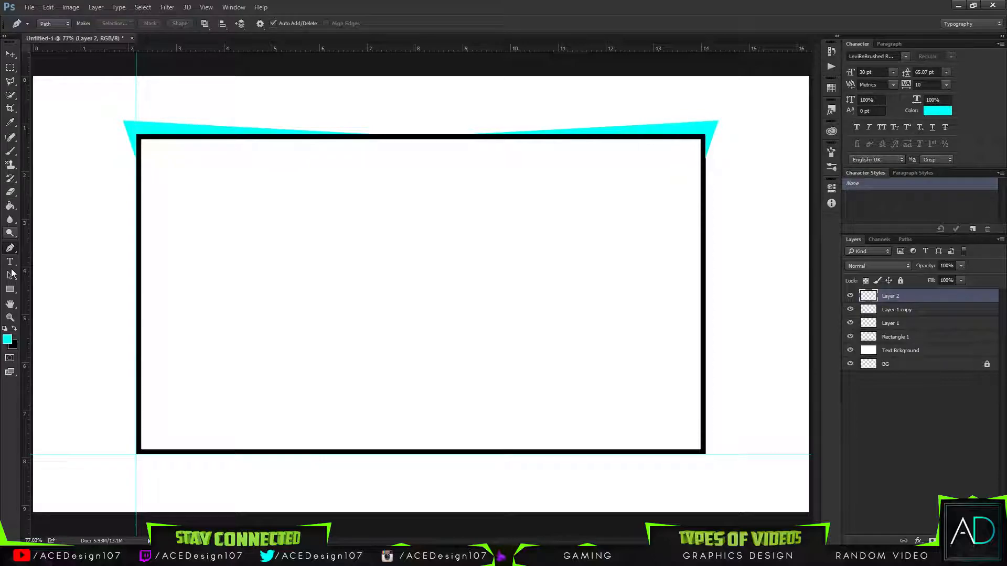
- Draw a three-sided 100 px polygon and give it a white fill
click(10, 290)
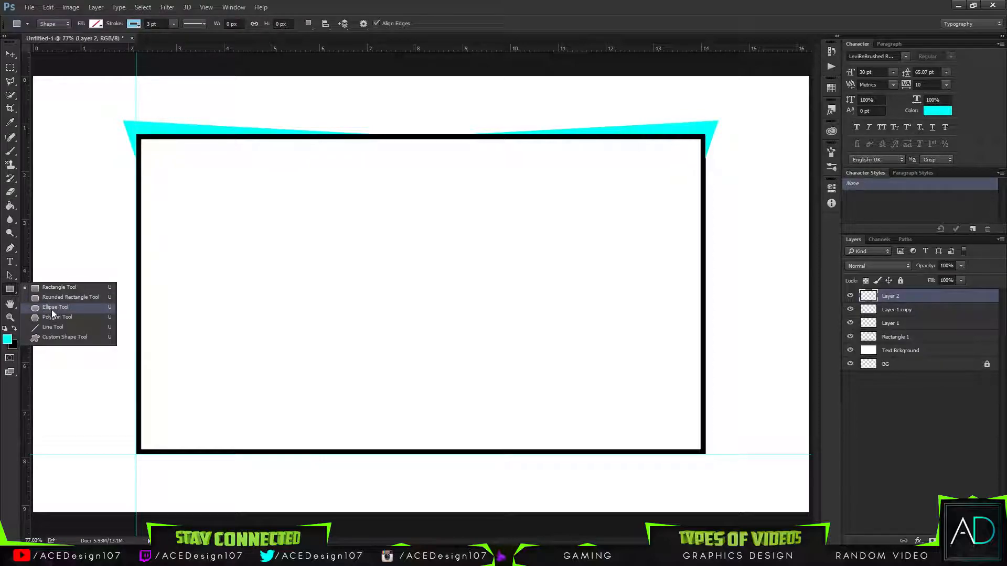
click(57, 317)
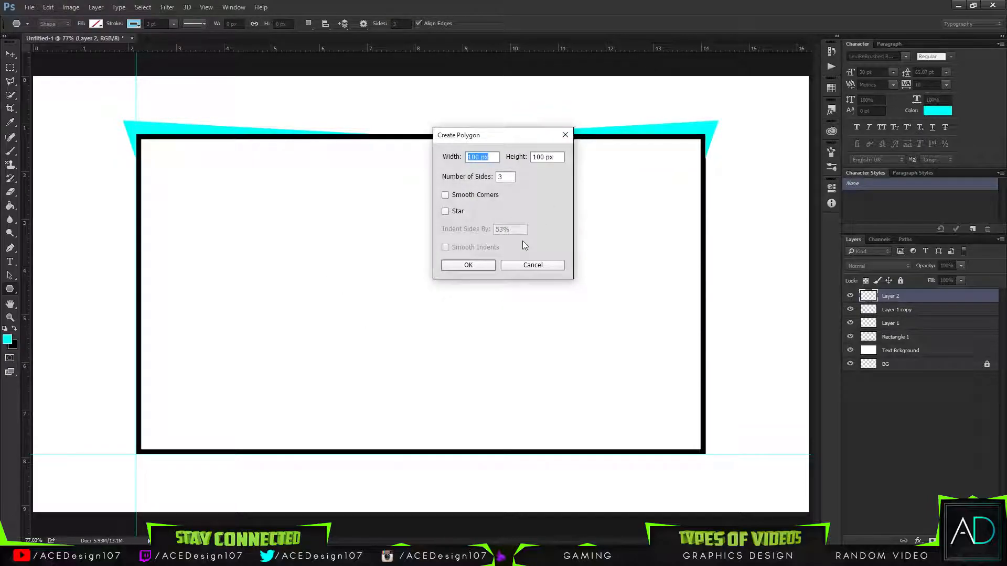
click(467, 264)
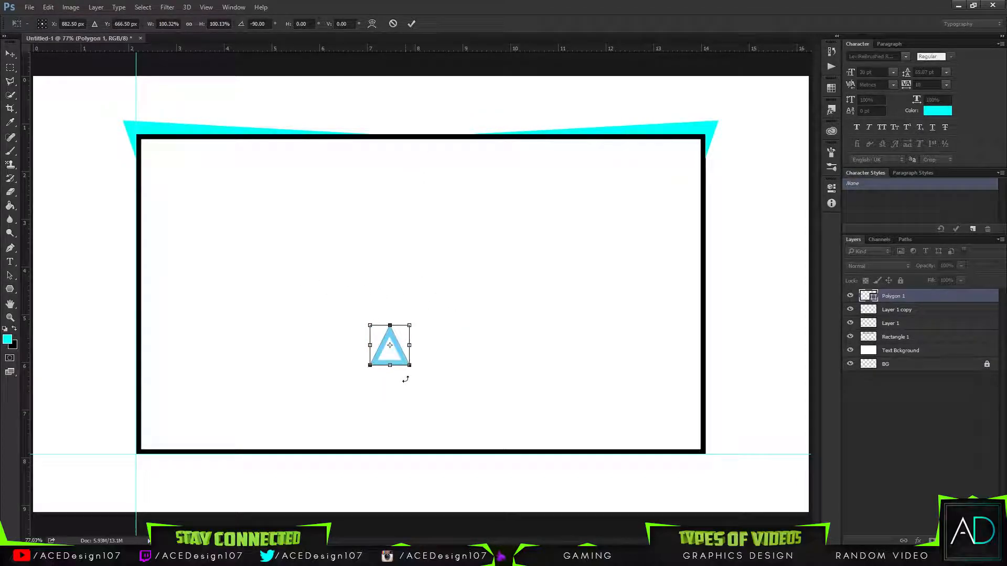
drag(410, 345, 494, 345)
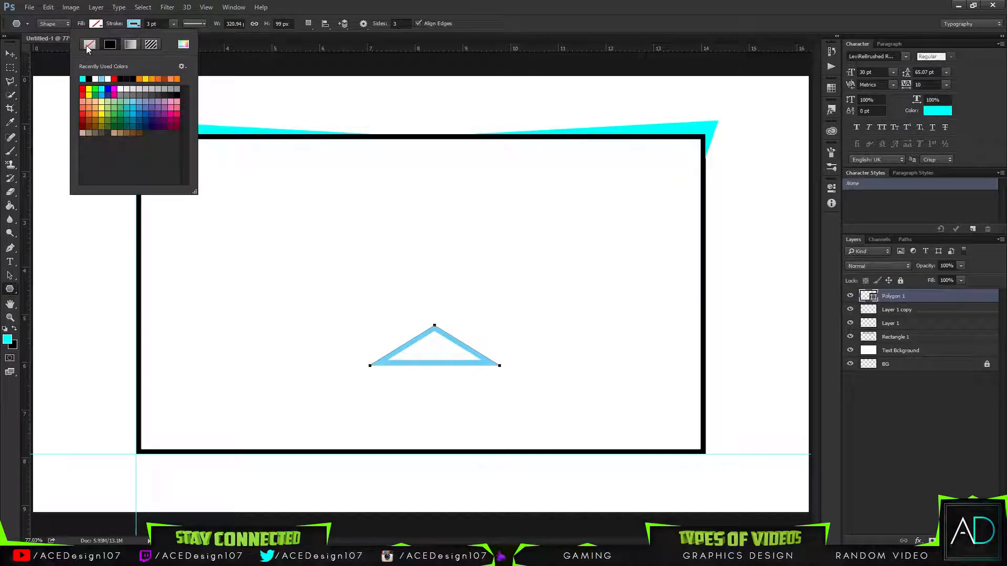
click(51, 44)
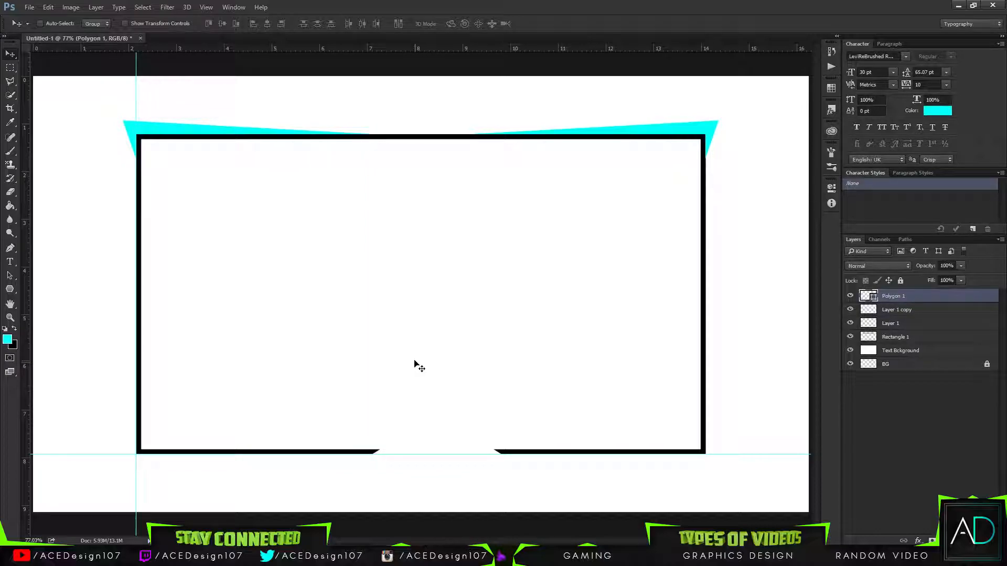
- Fill the backdrop black and shrink the white triangle onto the frame's bottom edge
click(900, 350)
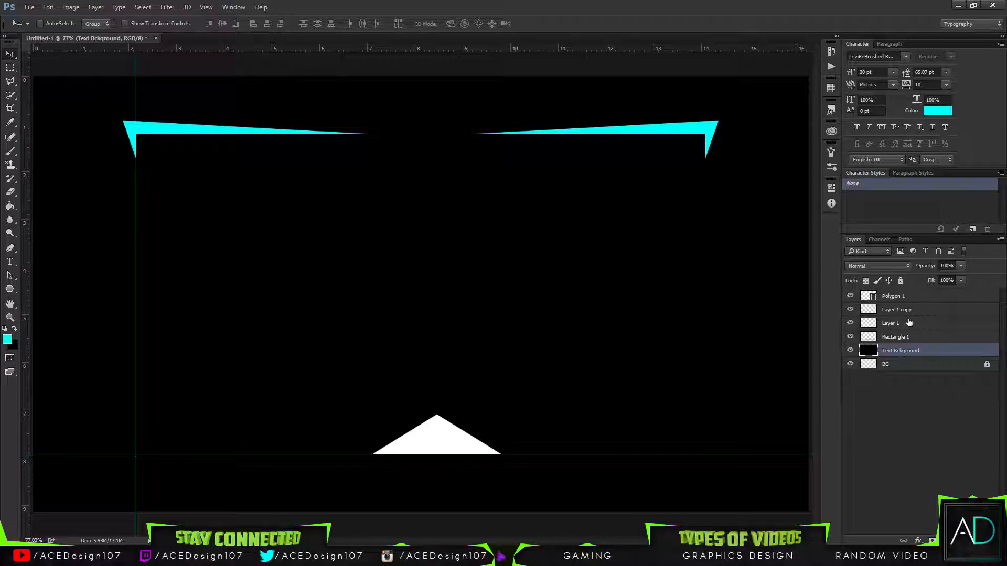
click(892, 295)
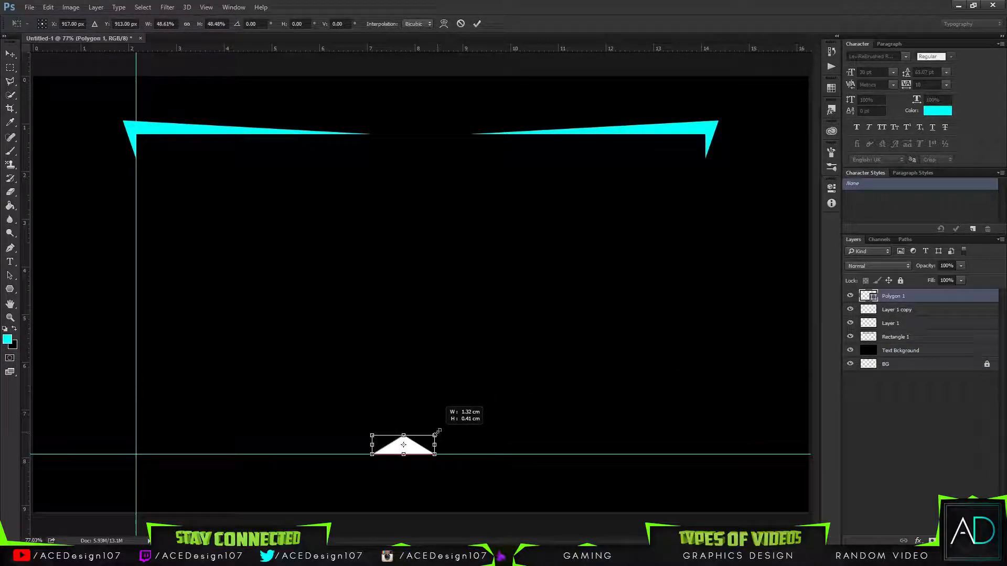
drag(438, 431, 429, 439)
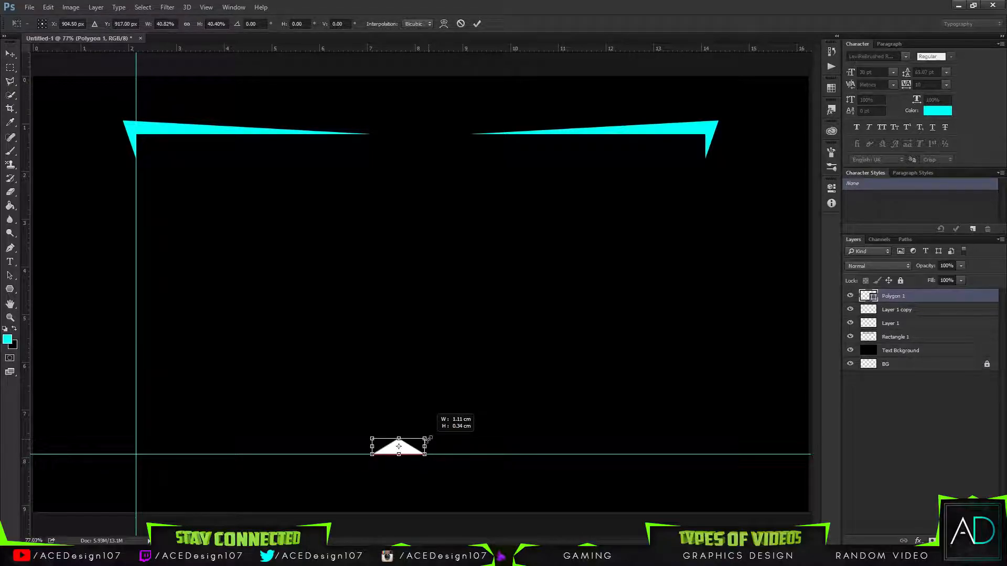
drag(398, 447, 420, 447)
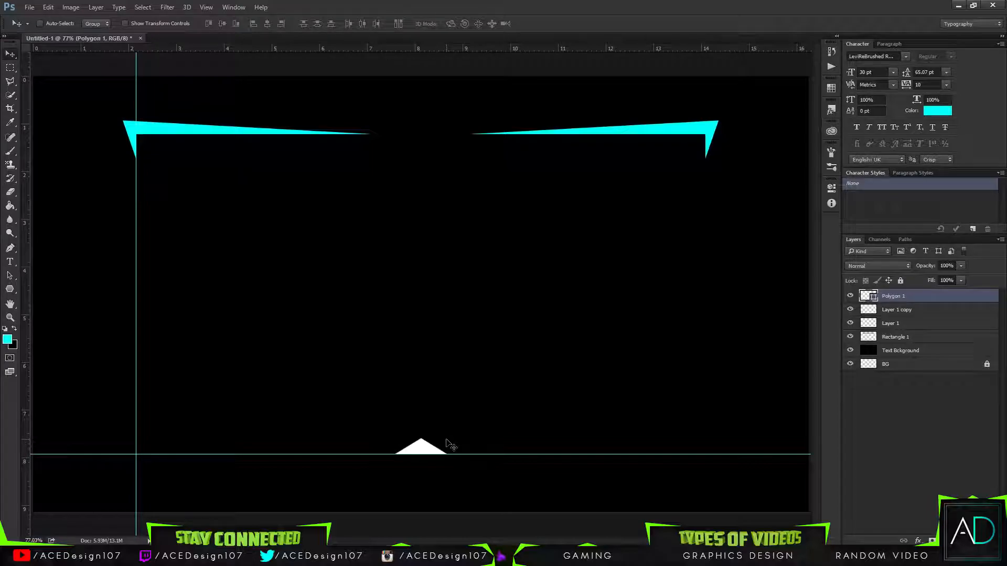
- Place the lion wallpaper image on a layer behind the frame as a test background
click(900, 350)
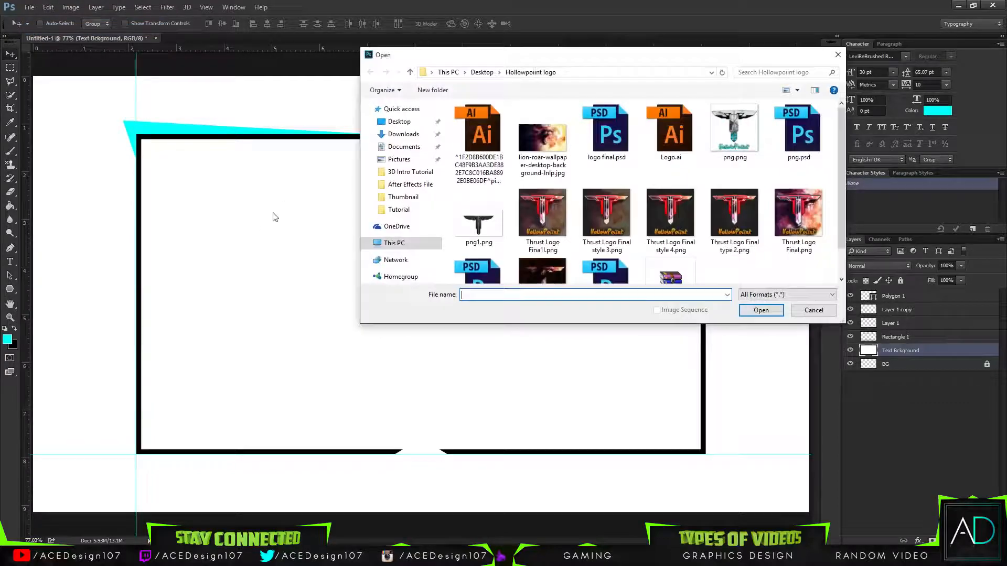
double_click(542, 139)
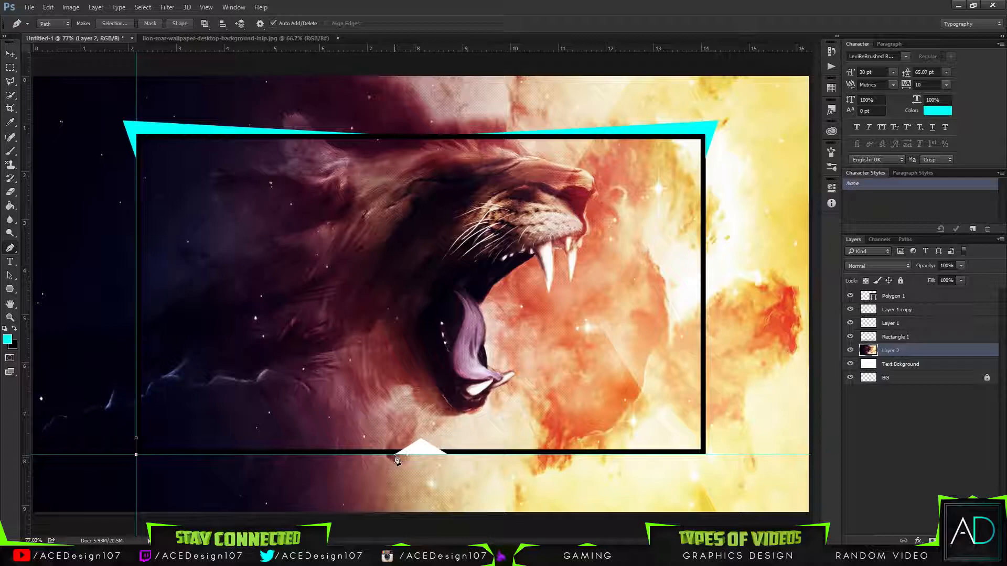
mouse_move(128, 450)
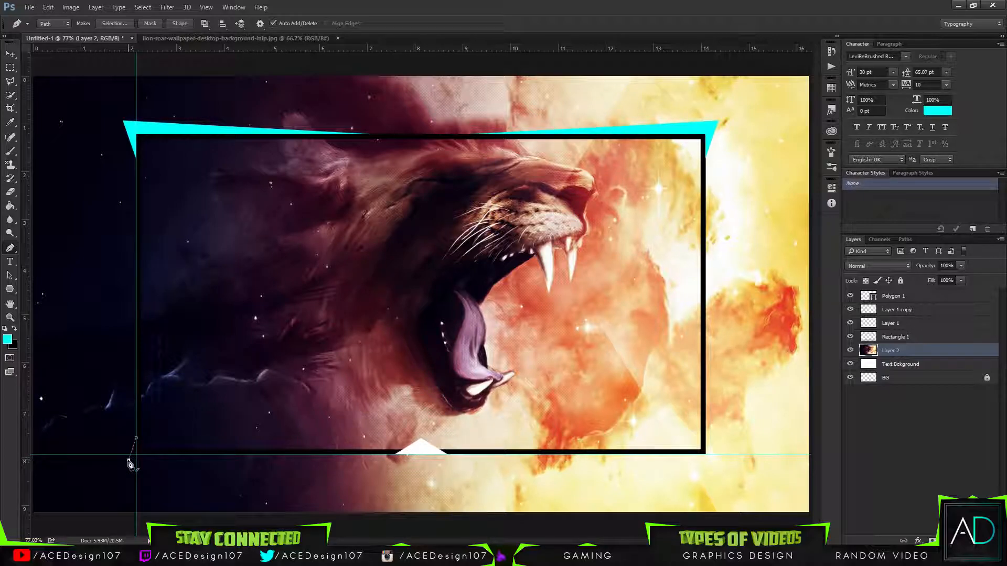
mouse_move(259, 464)
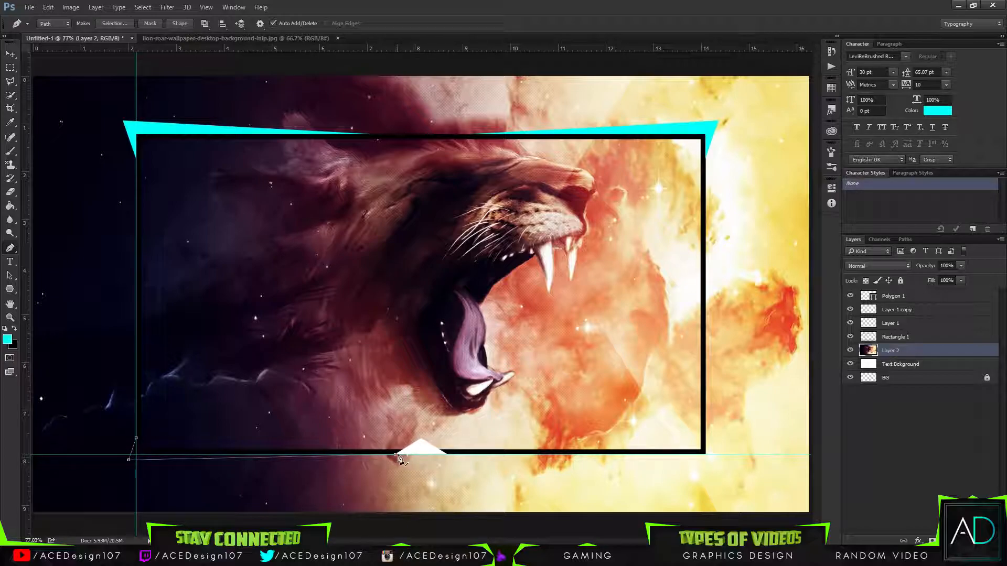
mouse_move(421, 441)
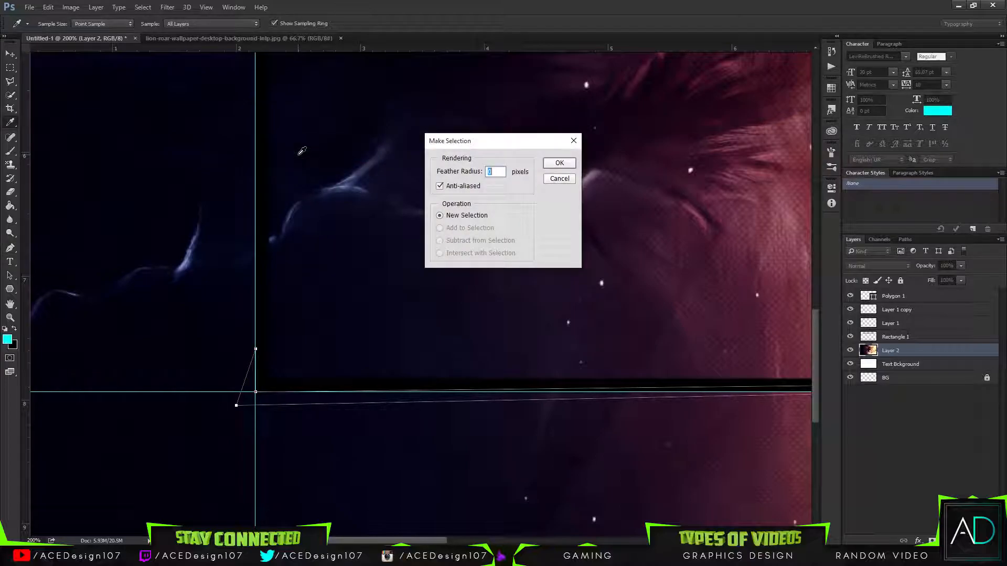
- Make selections from the bottom-corner paths for the cyan wedge accents
click(557, 163)
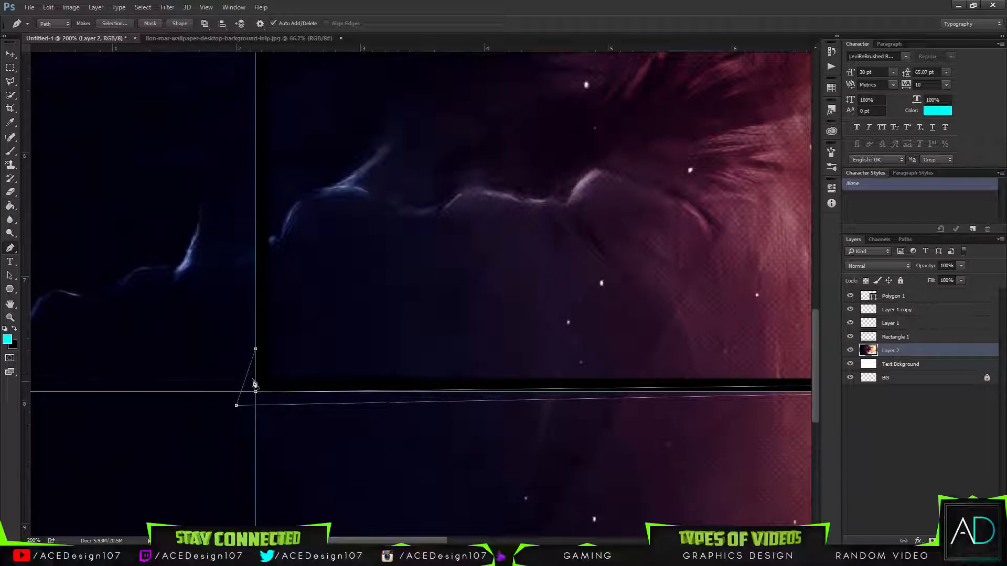
right_click(255, 384)
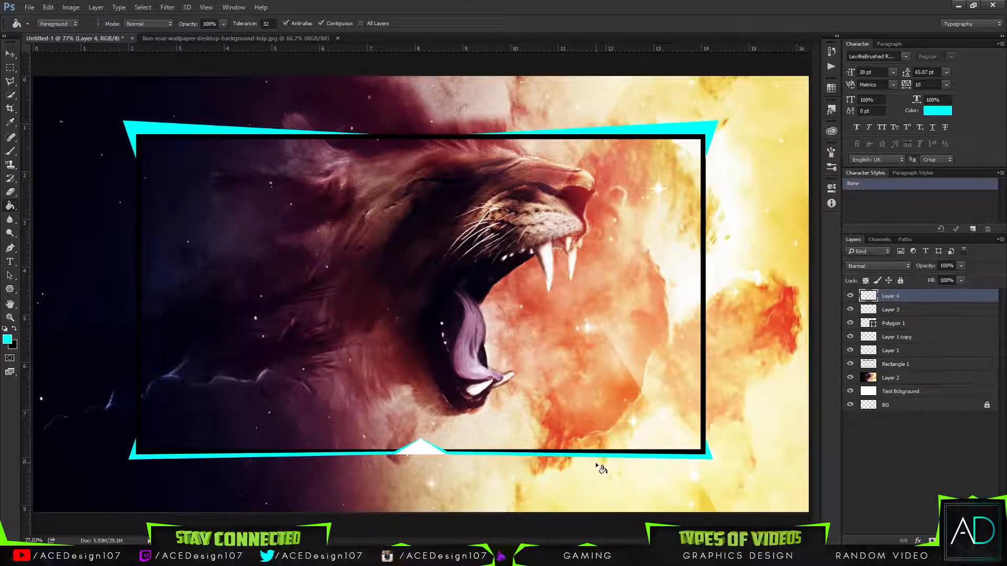
mouse_move(472, 450)
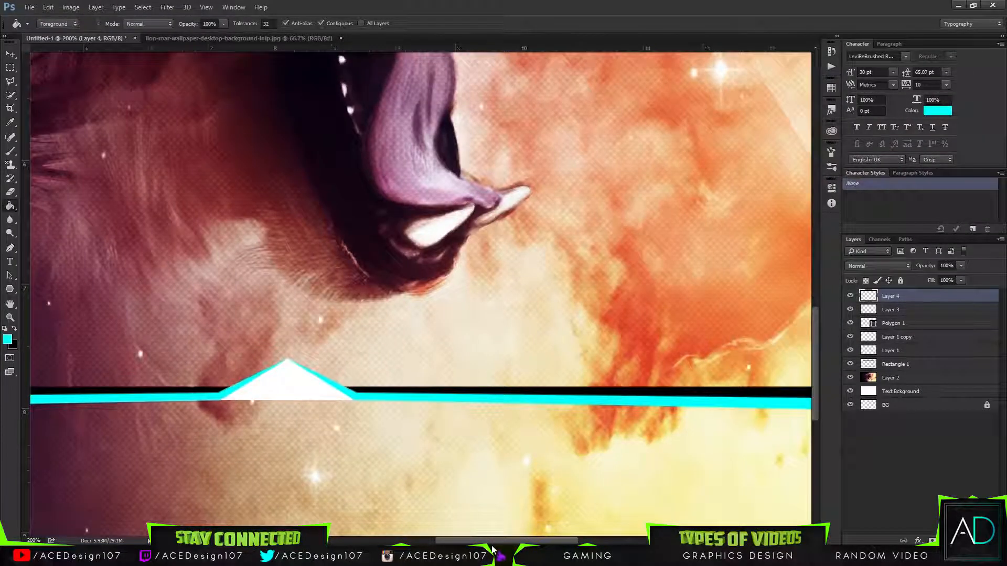
mouse_move(493, 548)
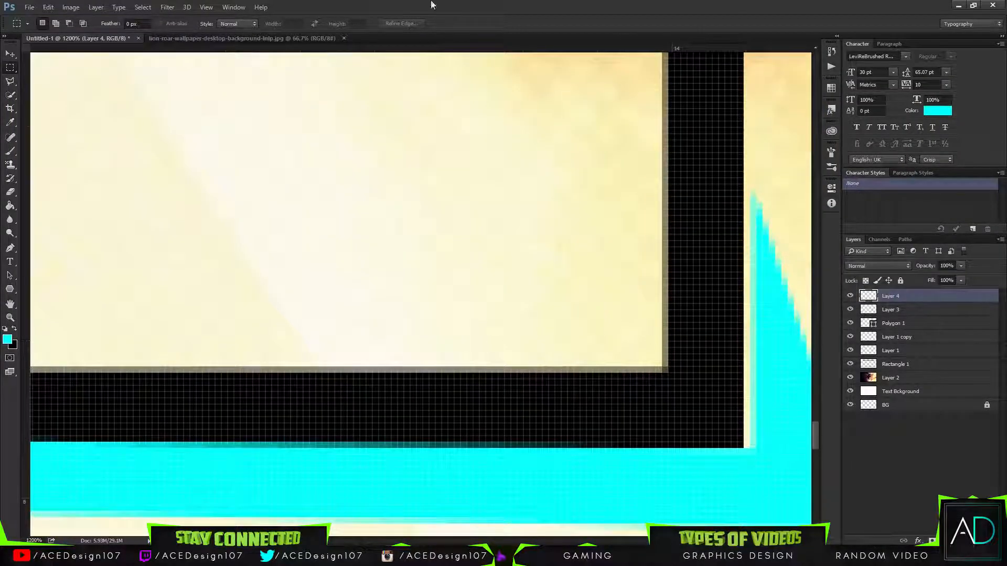
- Trim the bottom cyan accents into clean points and hide the lion layer
click(55, 24)
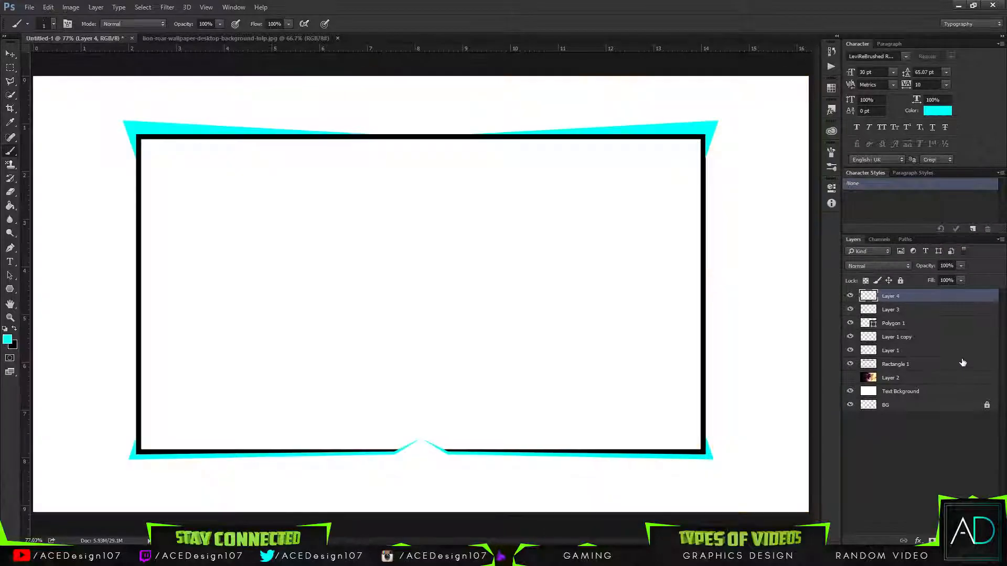
- Show the lion wallpaper behind the frame to preview the overlay
click(891, 377)
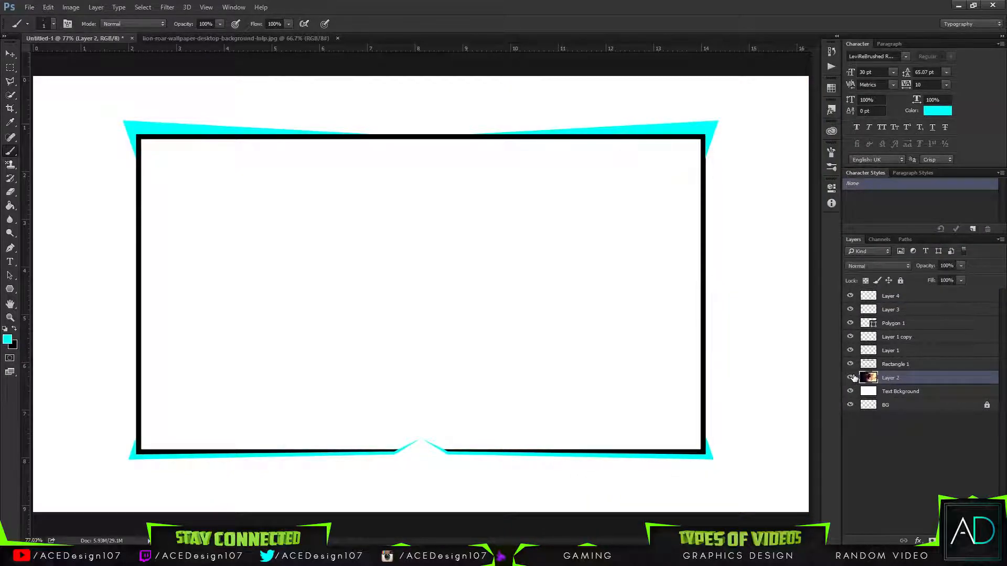
click(850, 377)
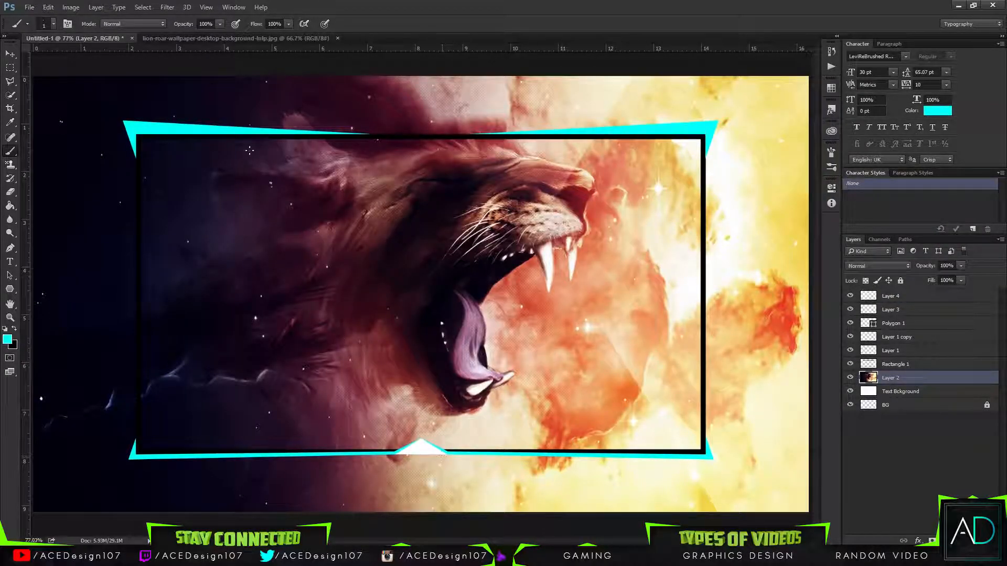
click(10, 54)
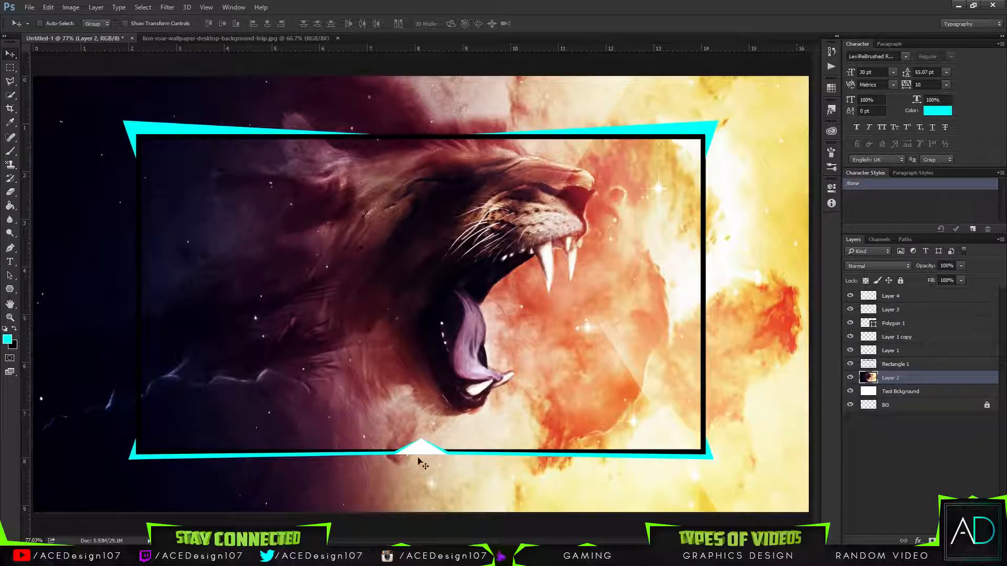
mouse_move(941, 324)
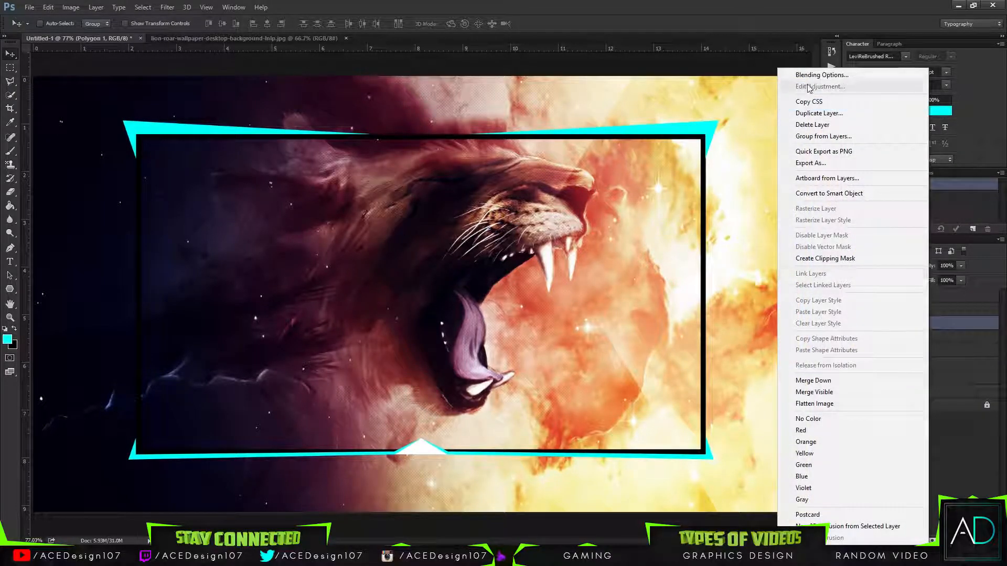
- Add a Gradient Overlay to the triangle, try a stroke, then hide the wallpaper again
click(821, 76)
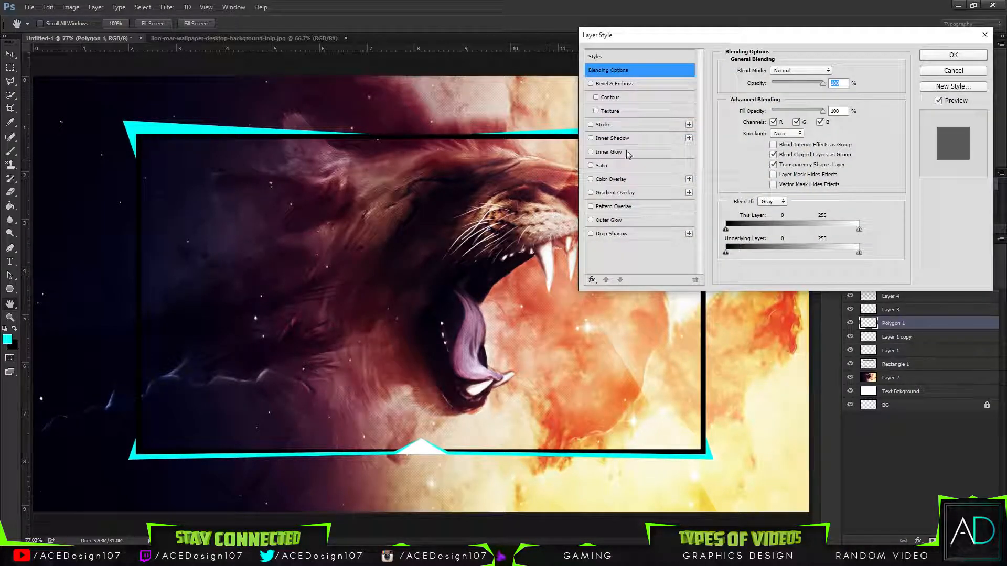
click(590, 193)
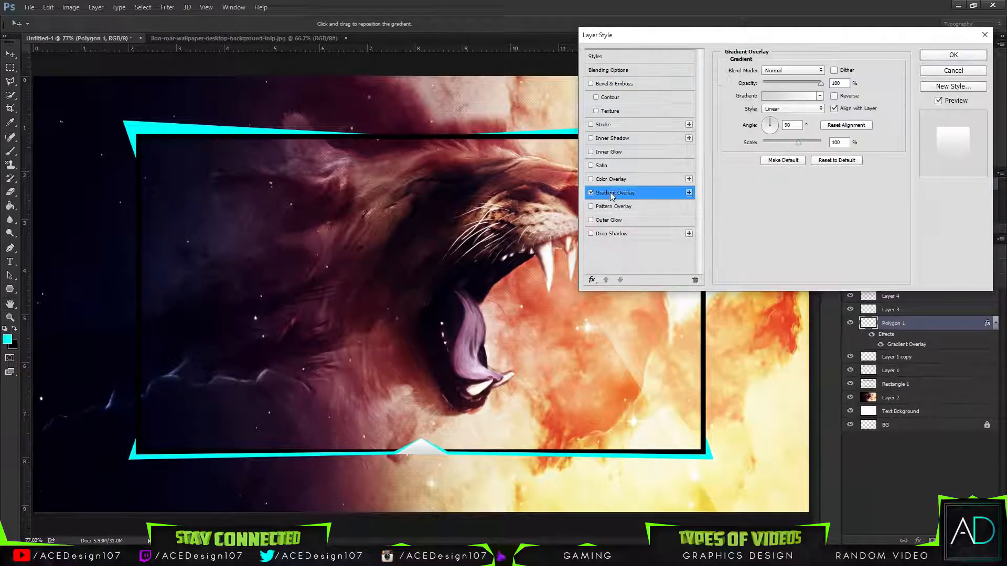
click(791, 95)
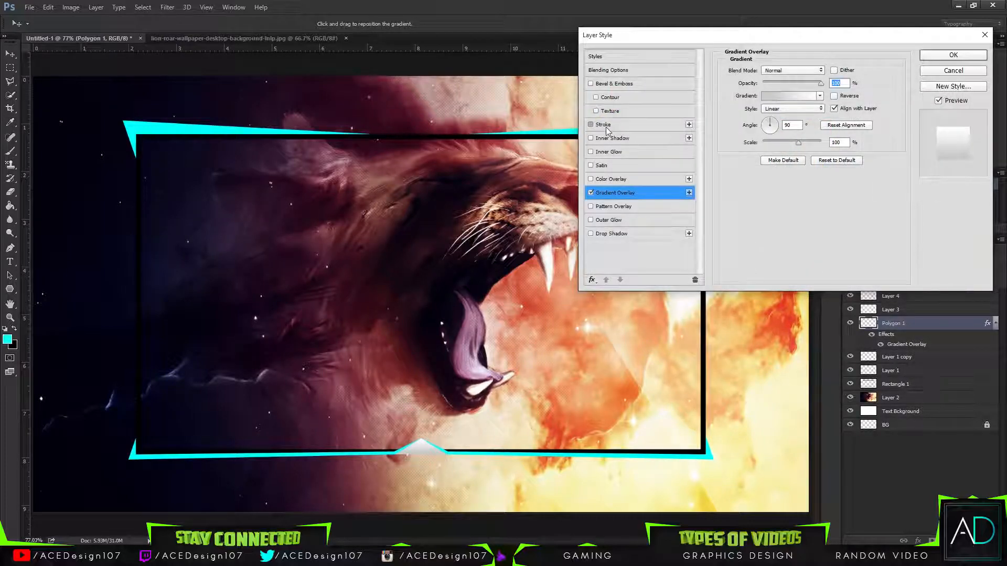
click(590, 124)
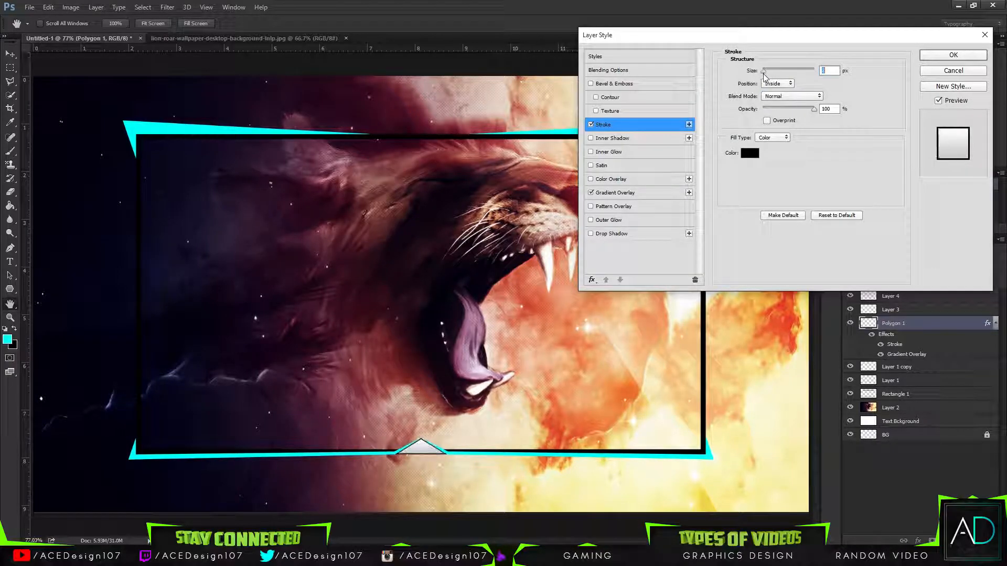
click(610, 139)
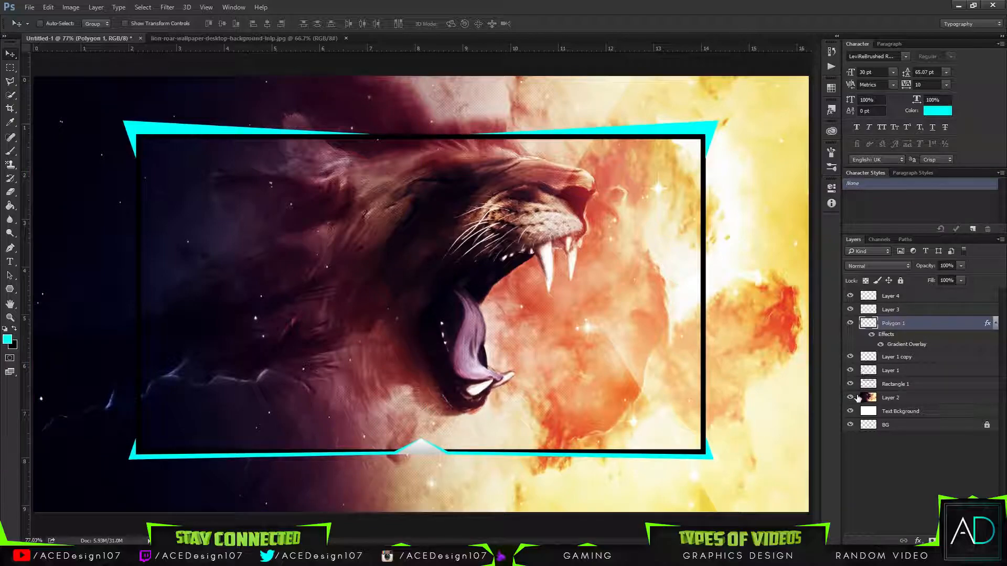
click(850, 397)
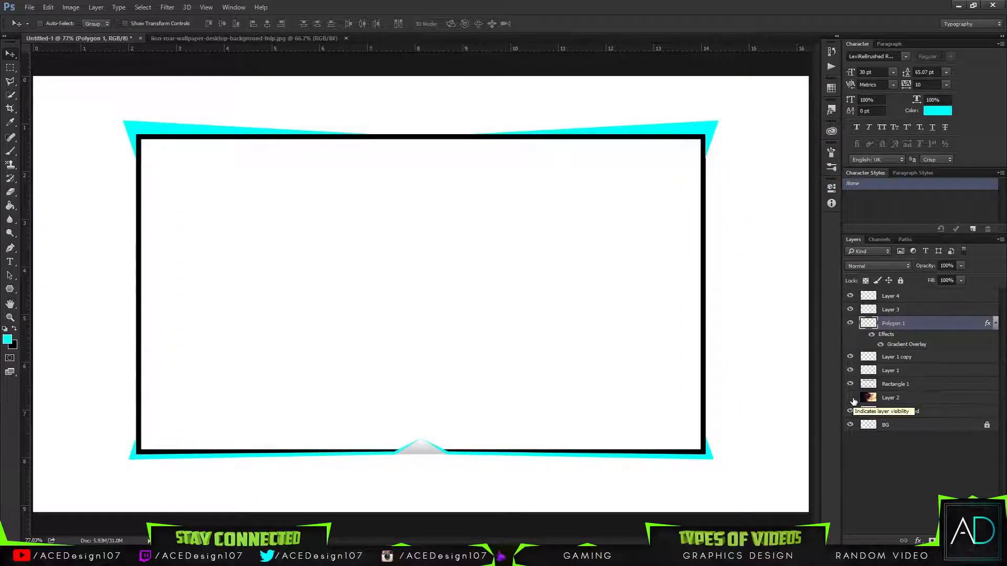